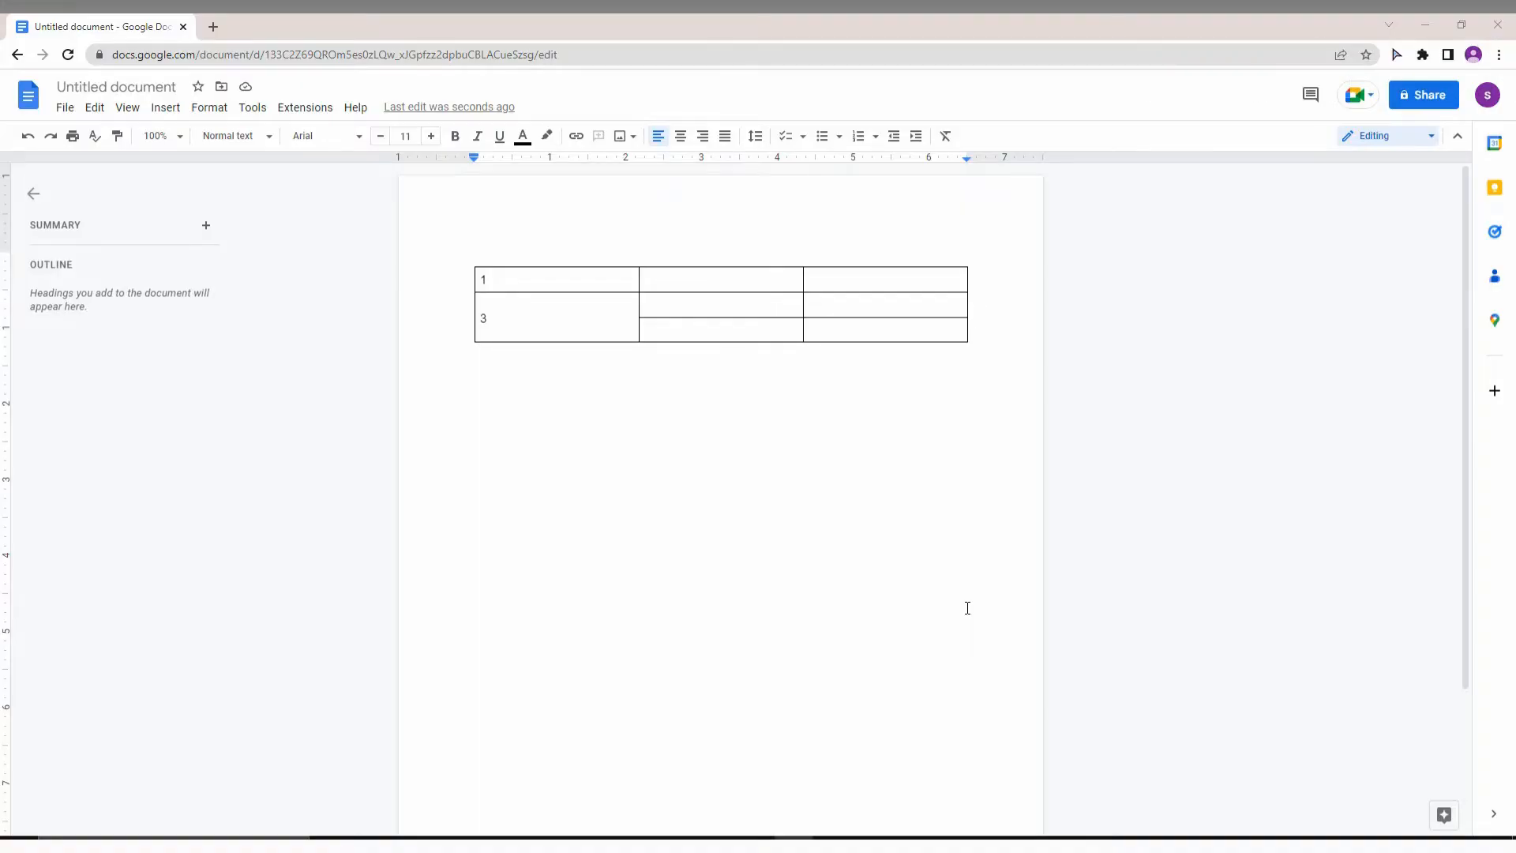
mouse_move(649, 448)
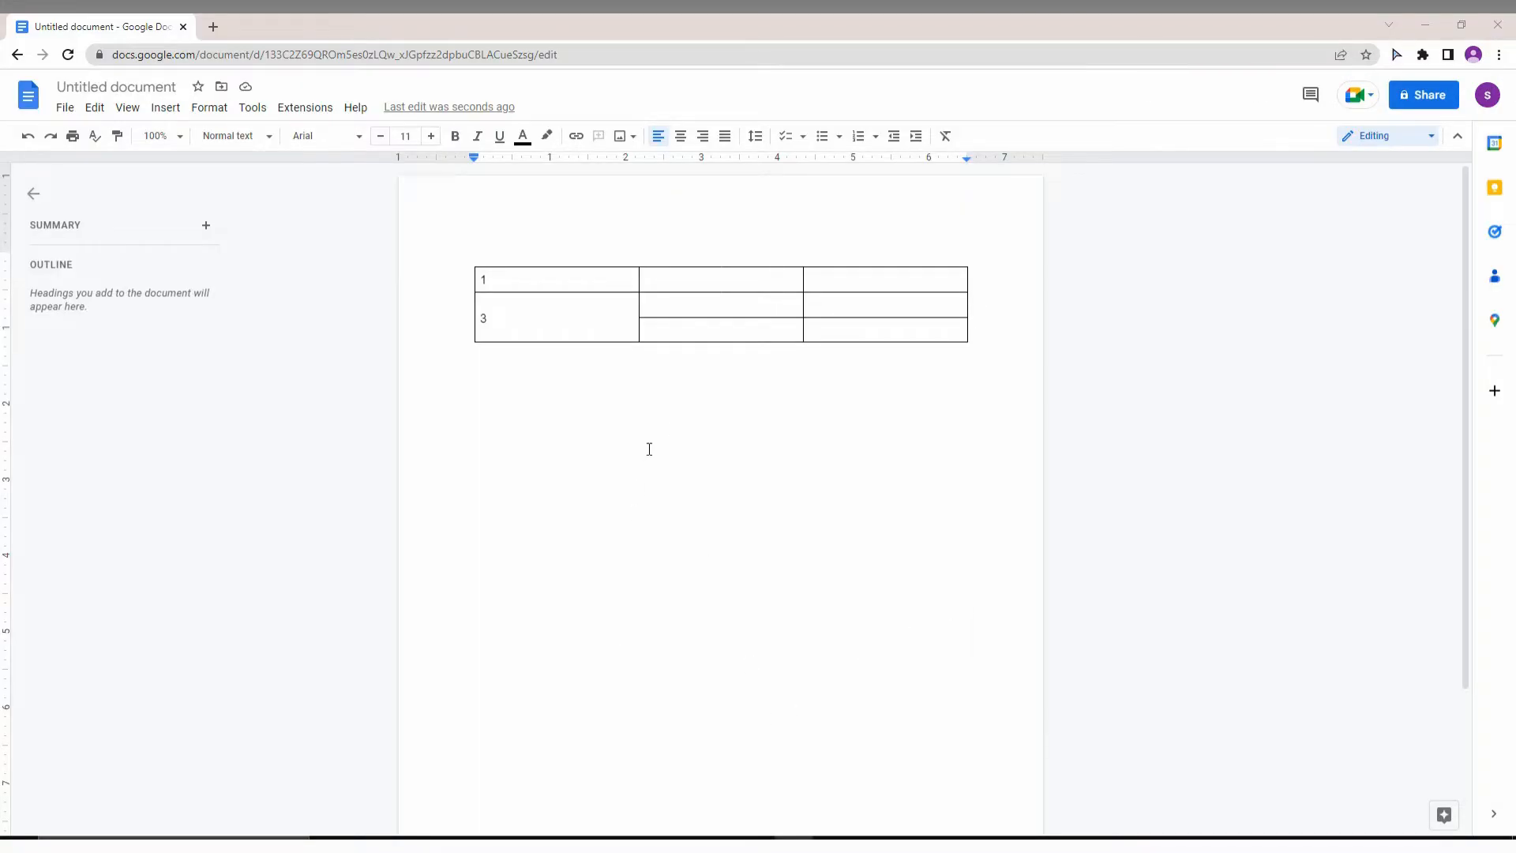
mouse_move(617, 537)
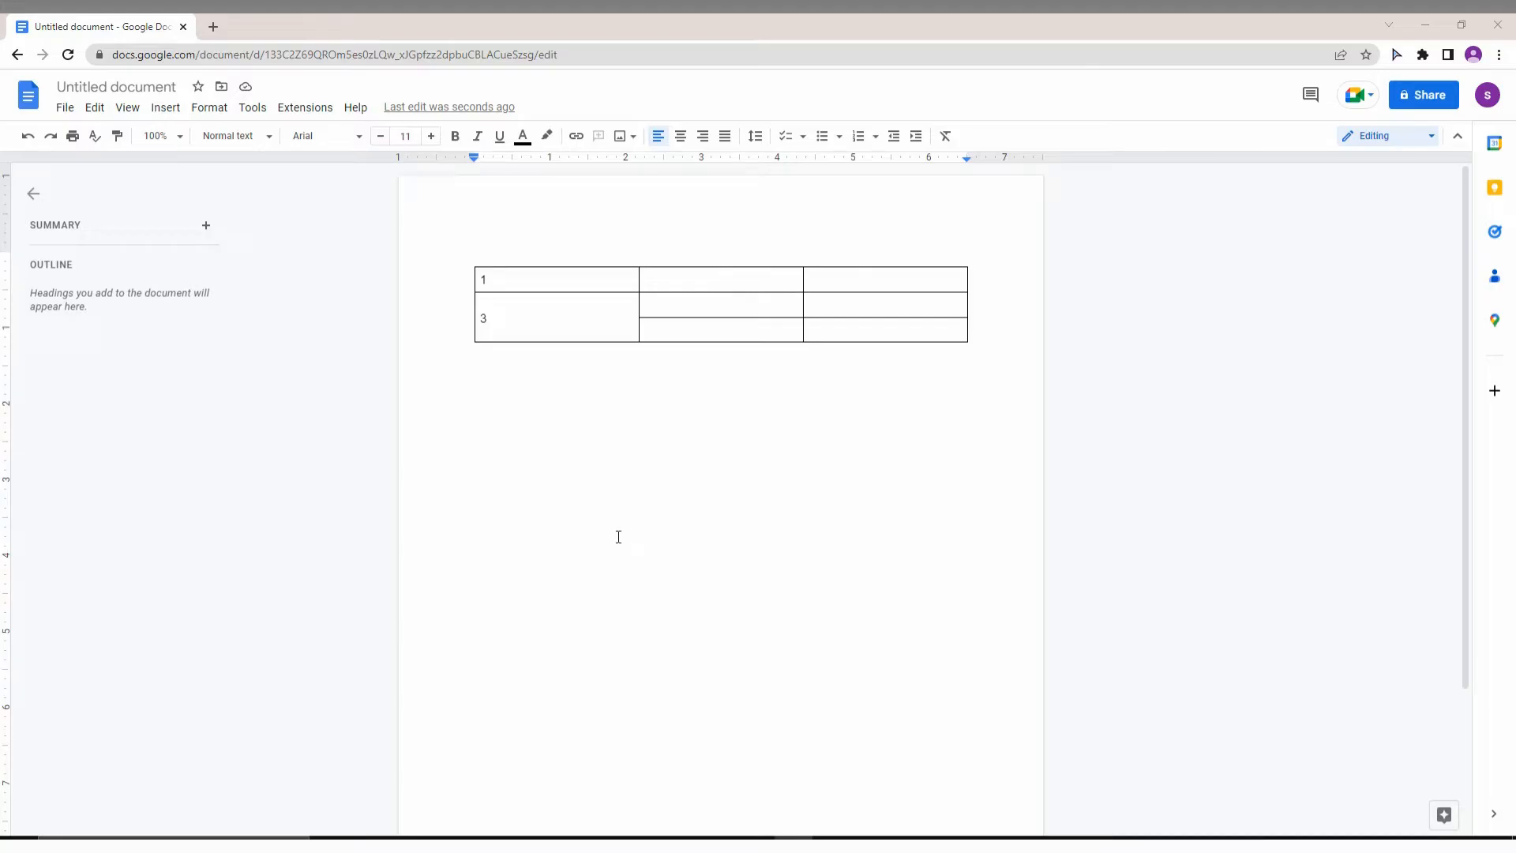
mouse_move(593, 456)
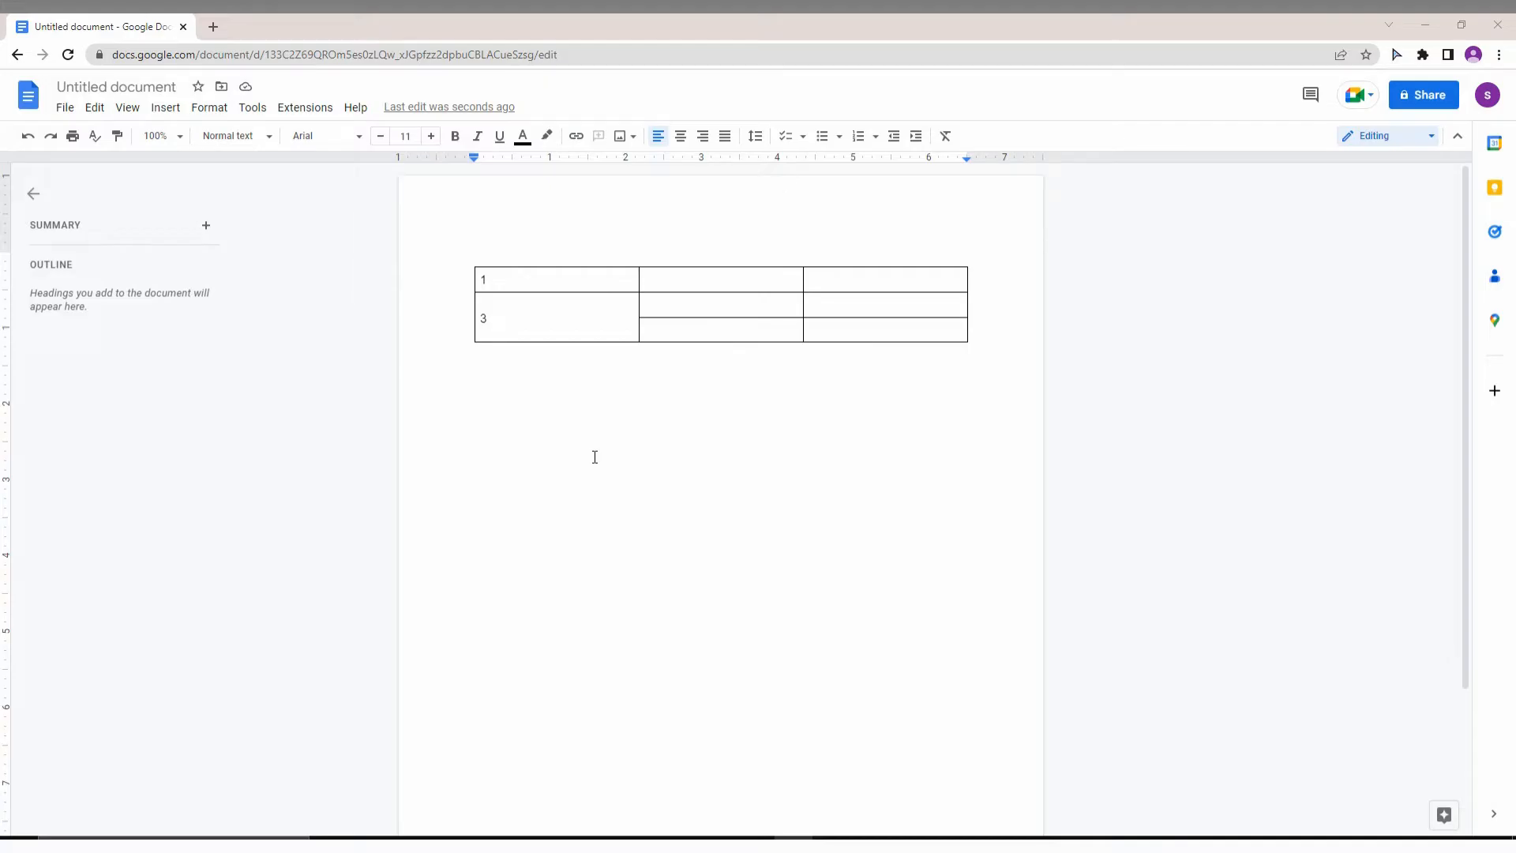
Write 'Copy' on the line below the table
text(d)
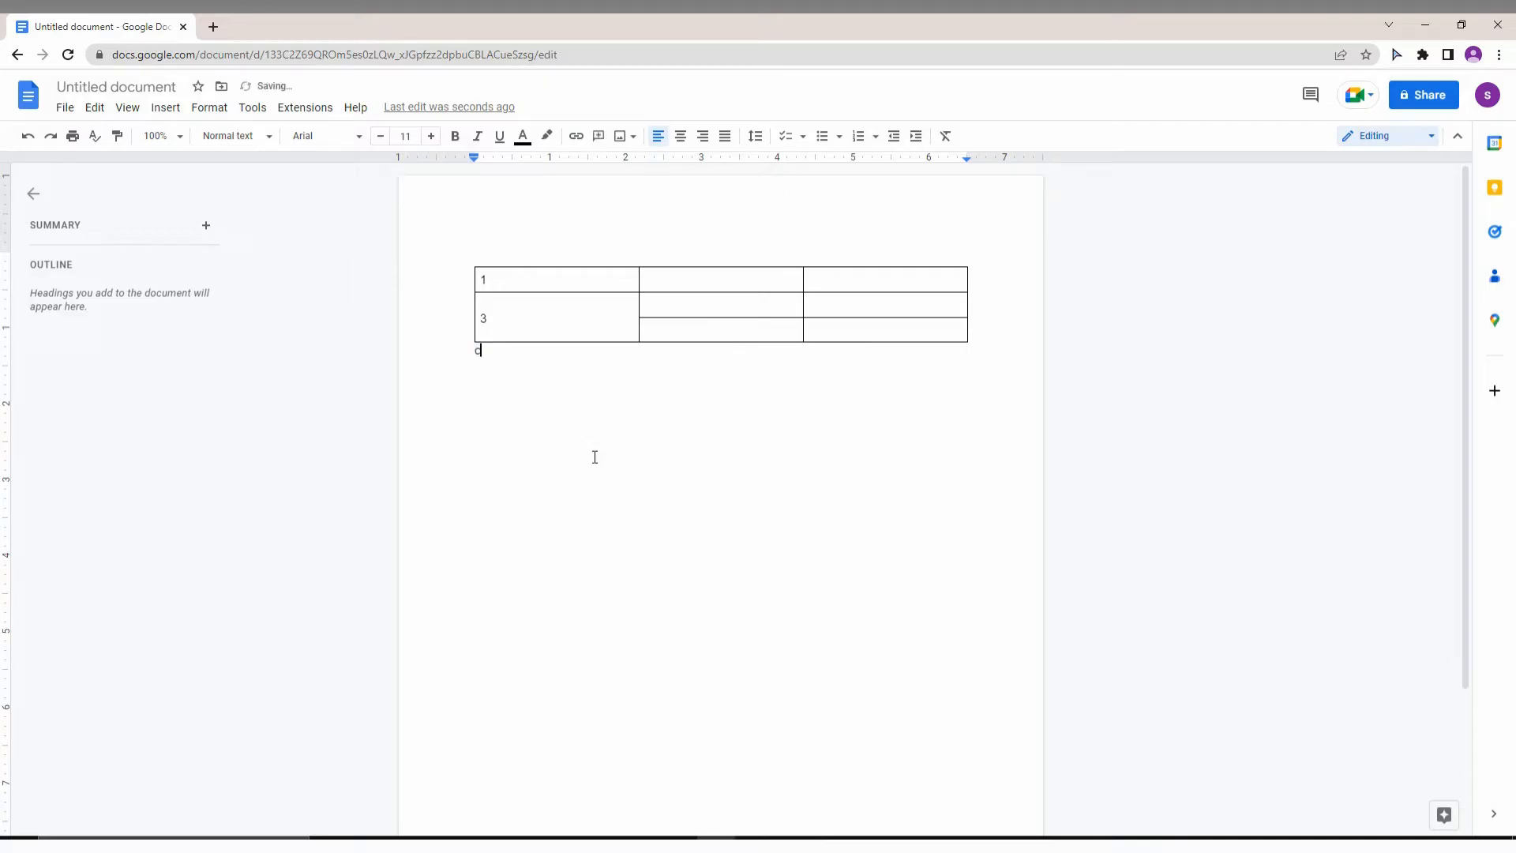
text(opy)
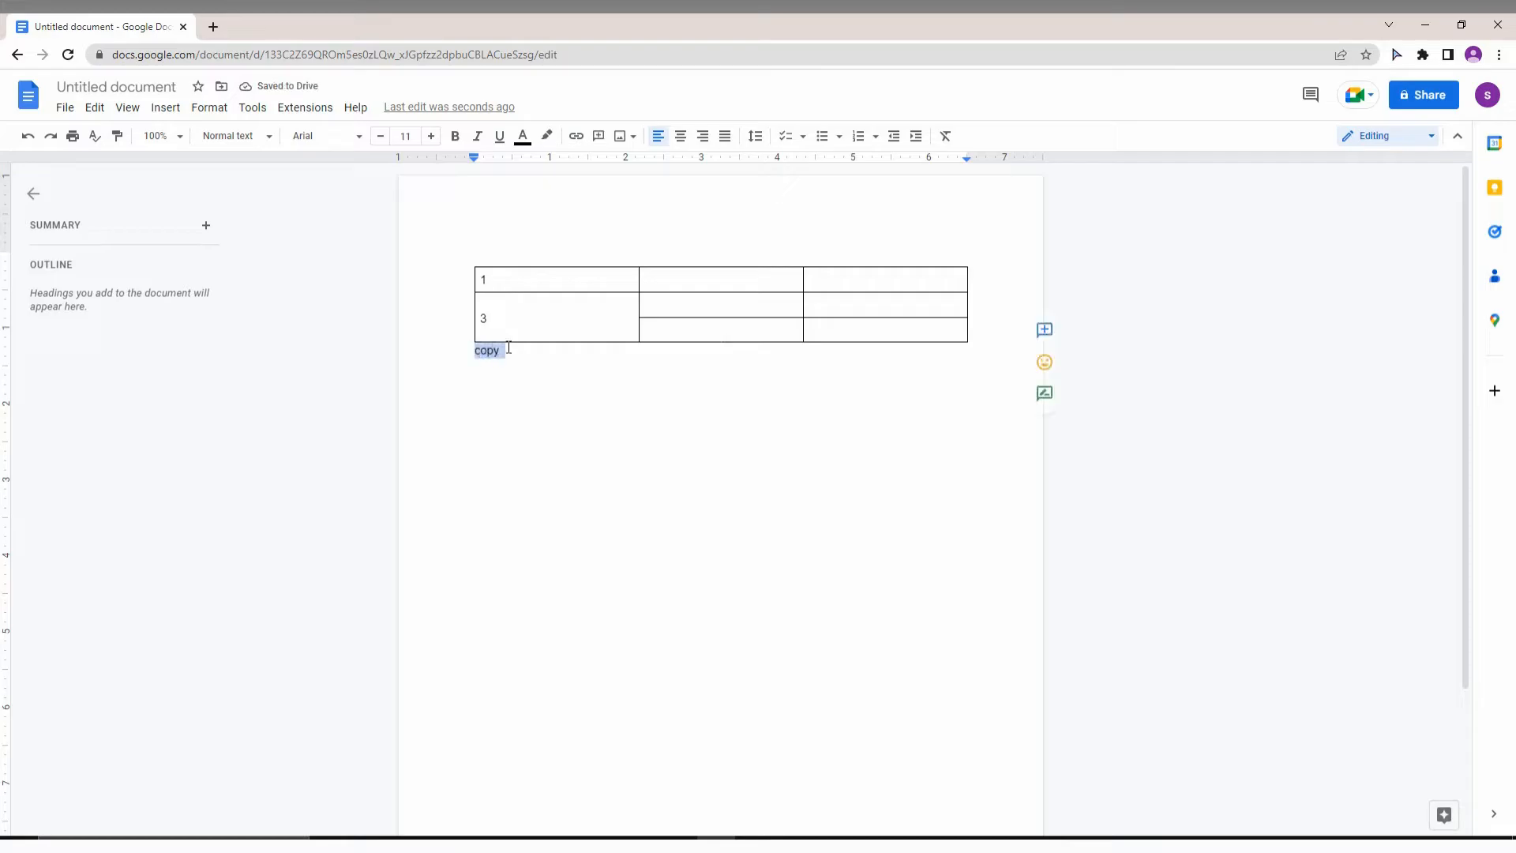
right_click(486, 351)
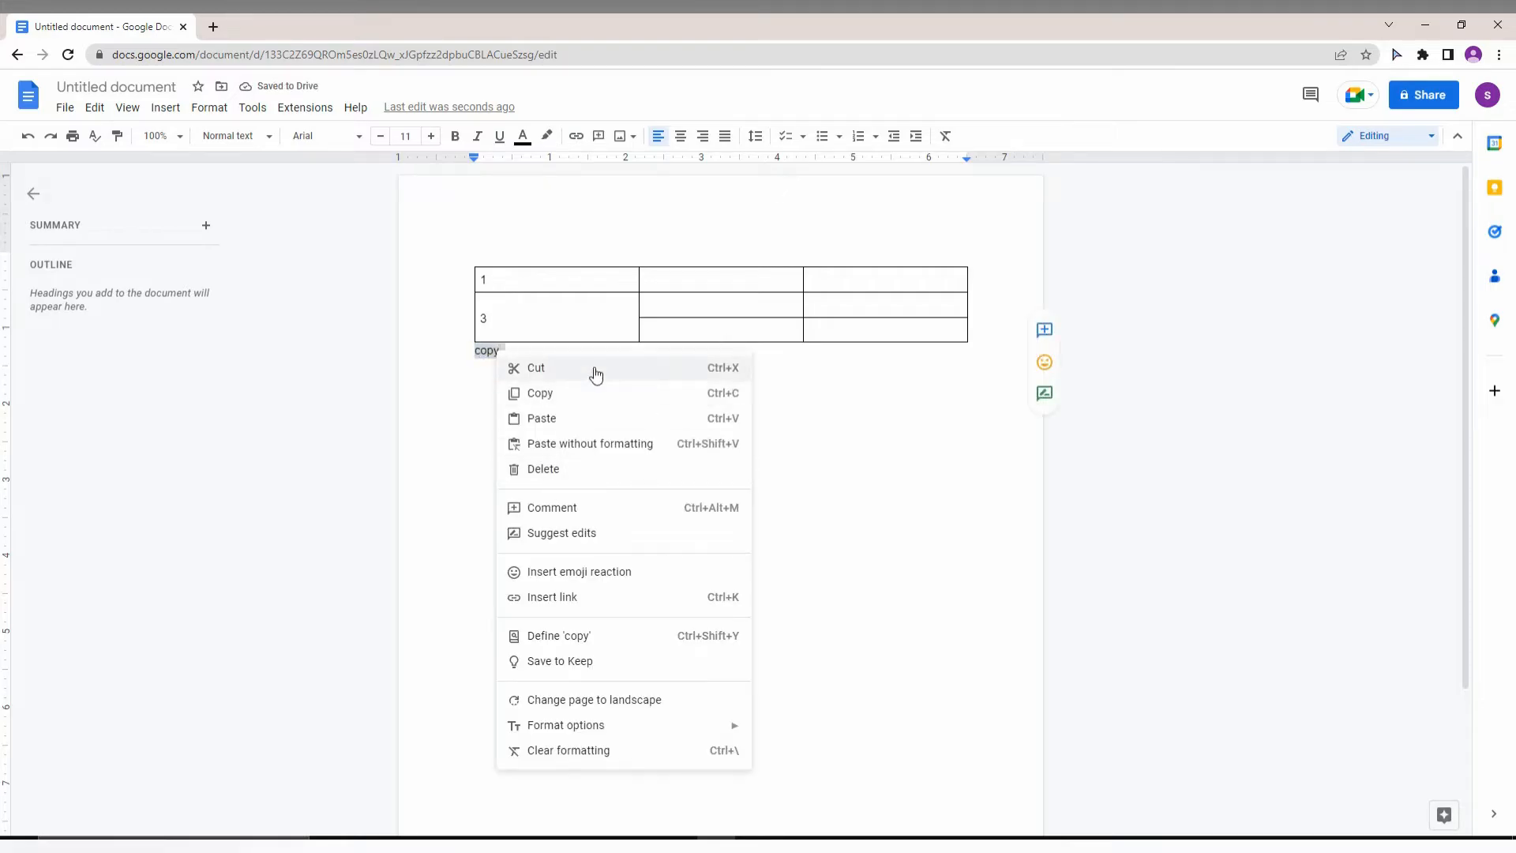
mouse_move(595, 714)
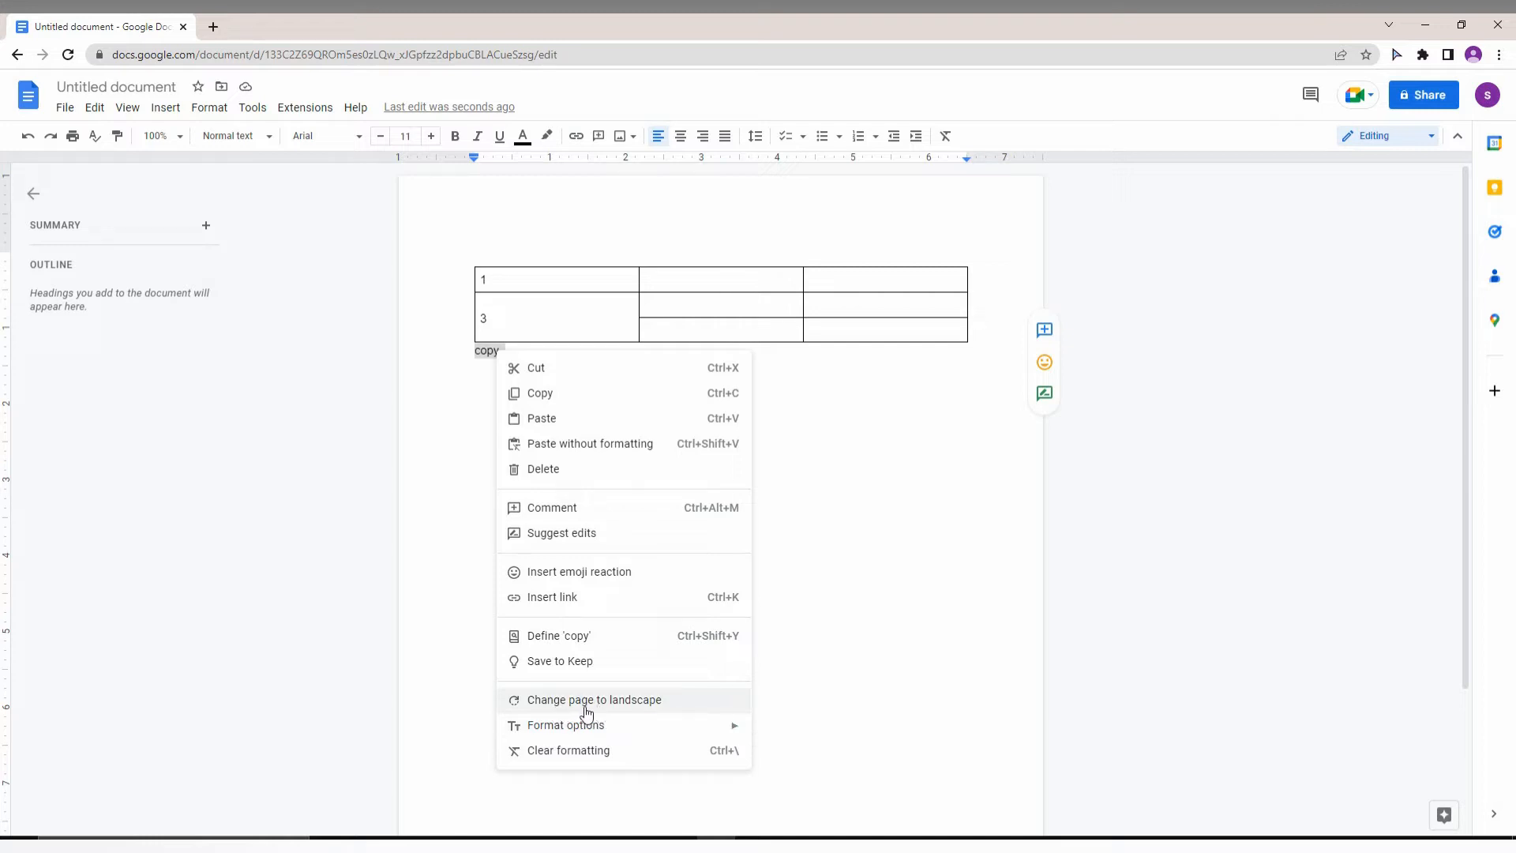
mouse_move(606, 666)
text(C)
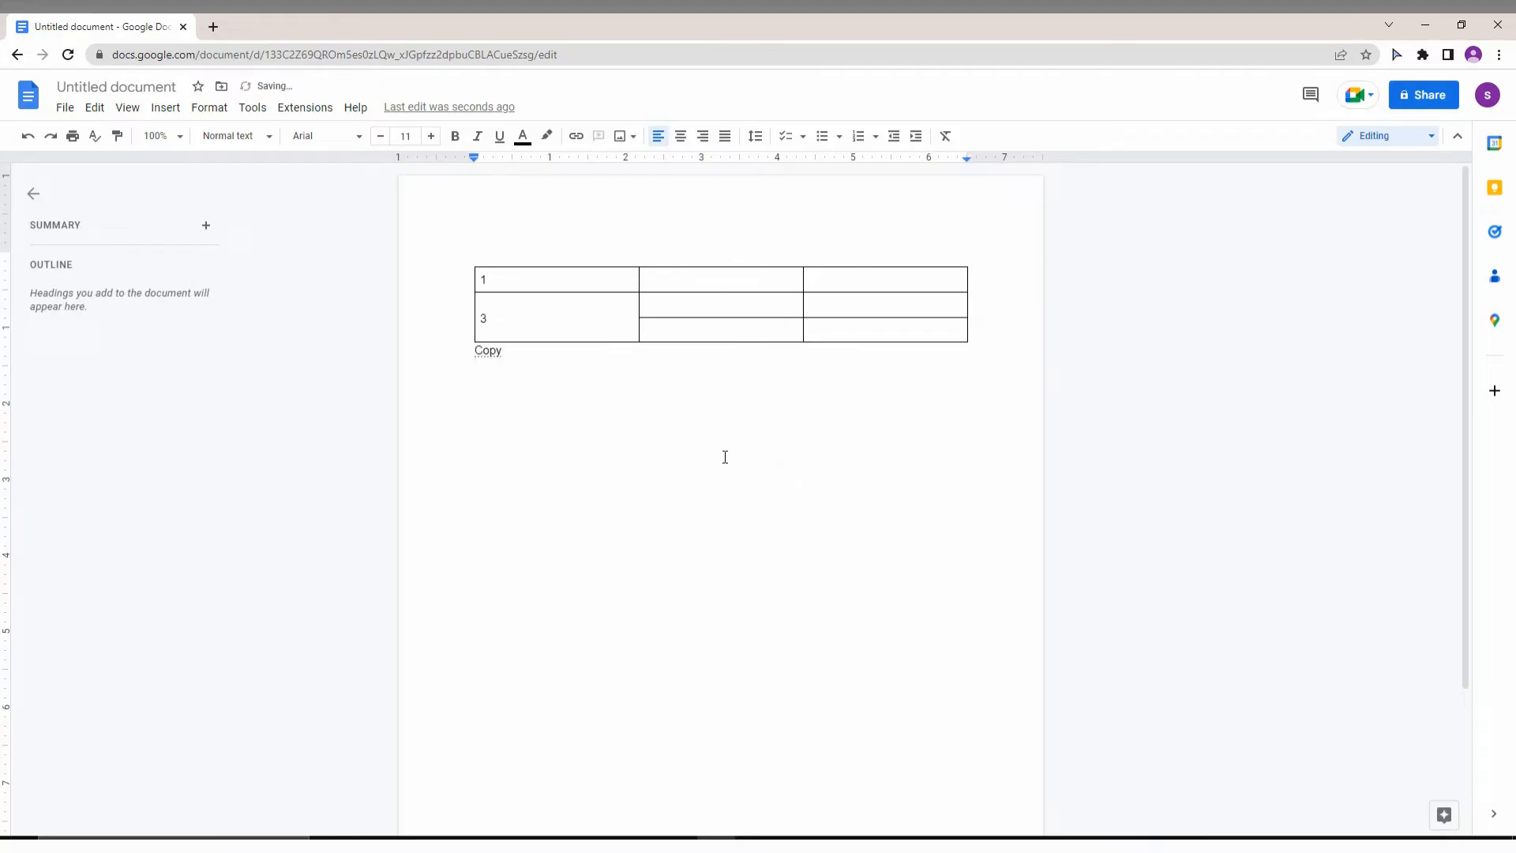
Start a new blank drawing from the insertion point below the Copy line
click(164, 107)
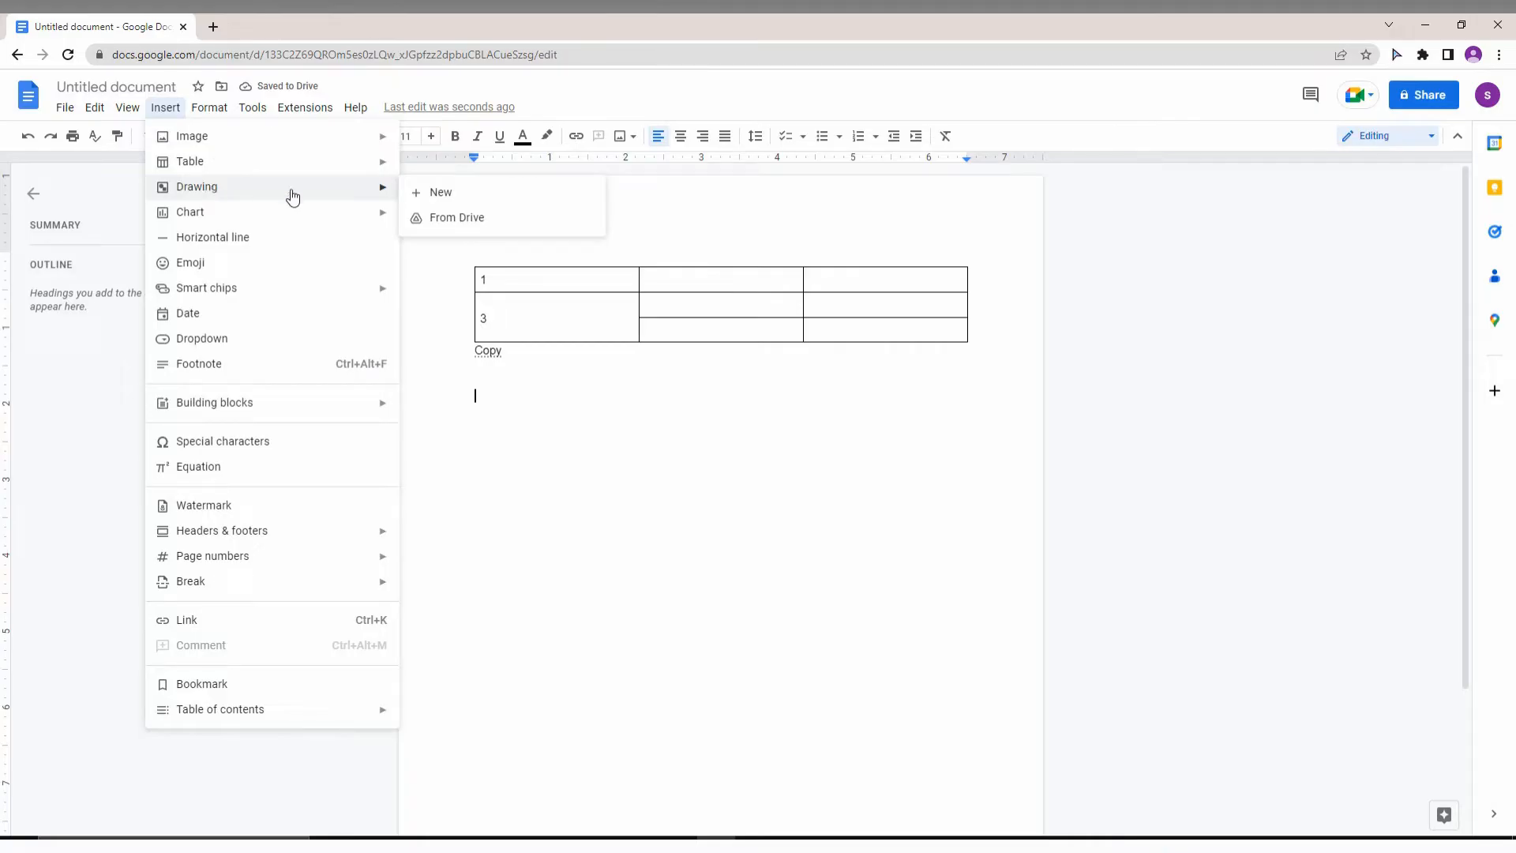
click(441, 191)
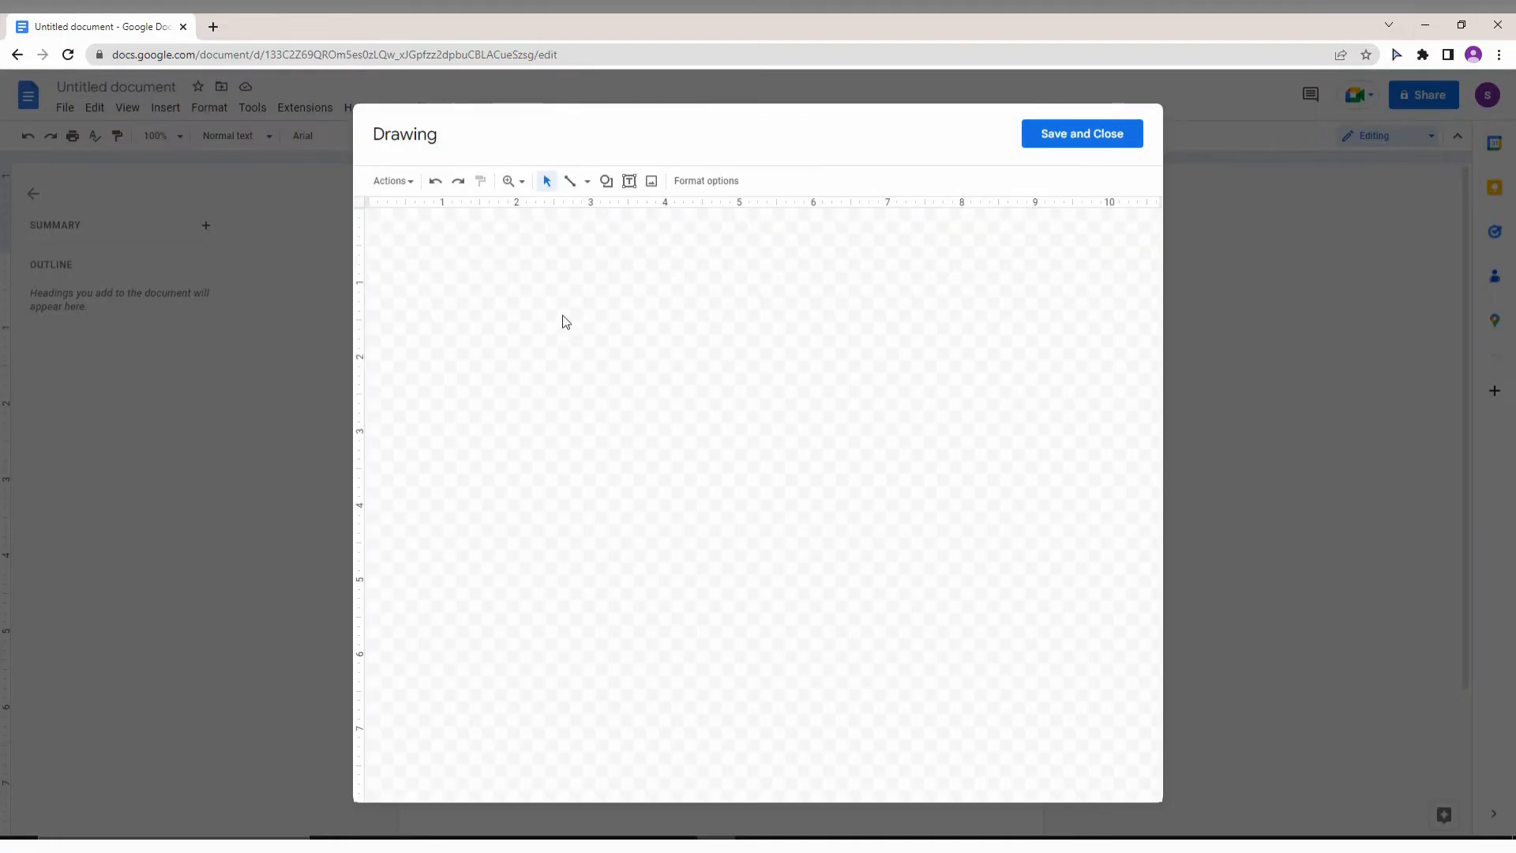
mouse_move(646, 203)
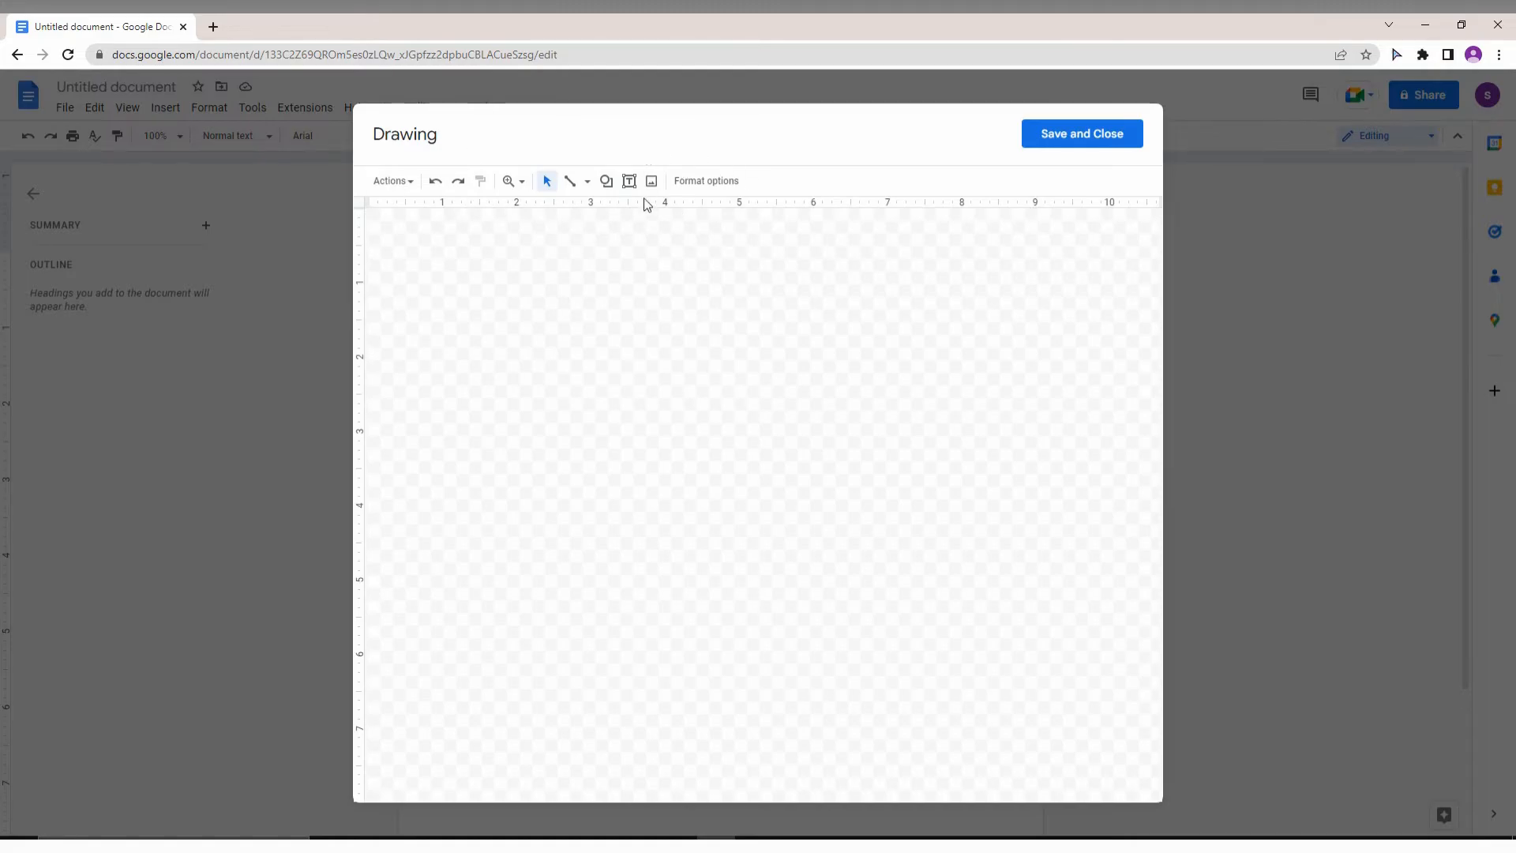
mouse_move(629, 180)
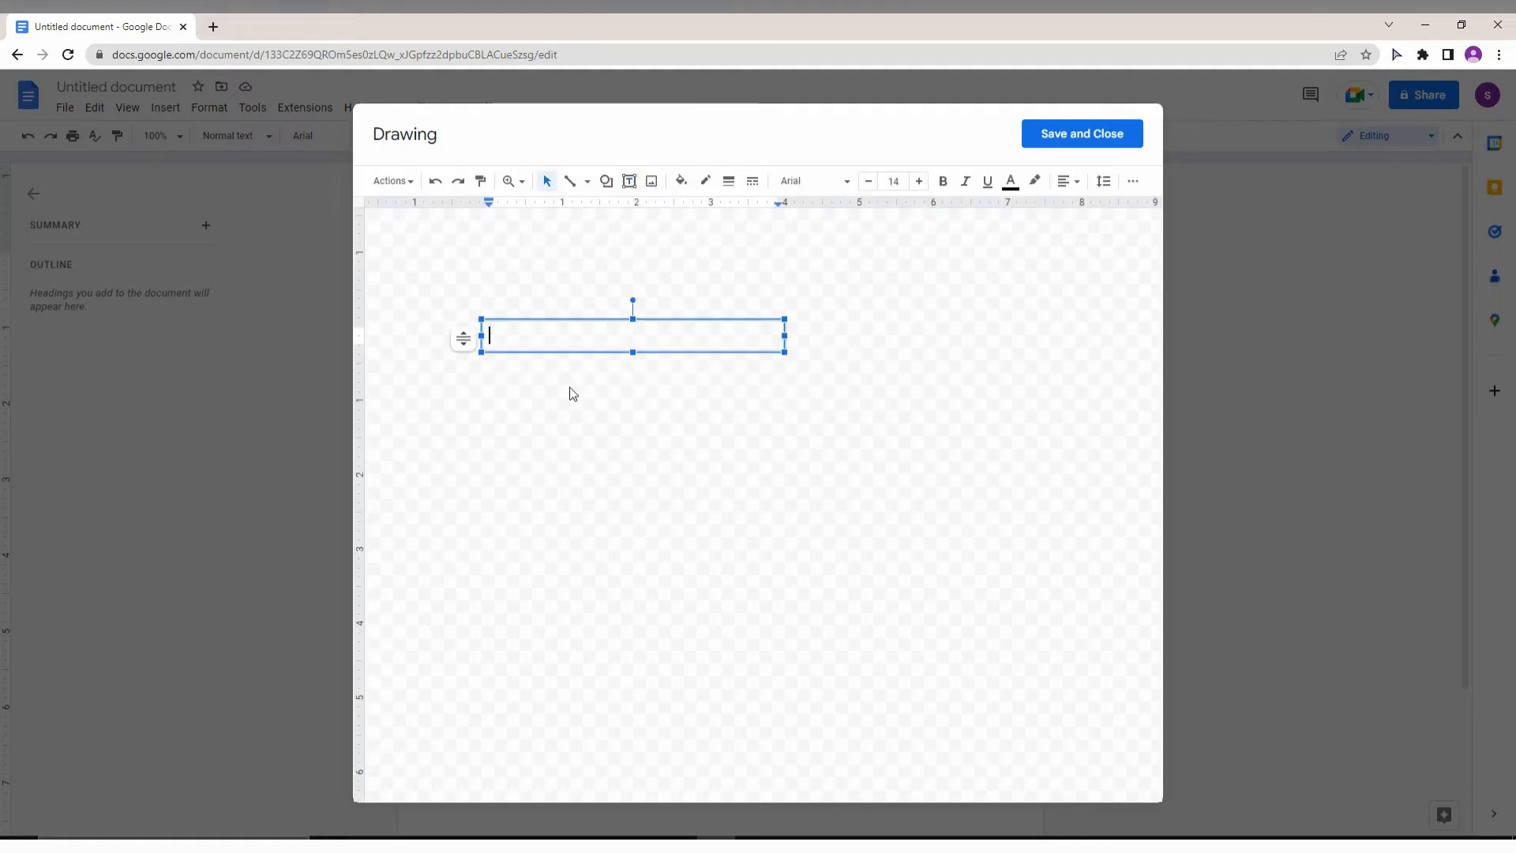
mouse_move(661, 371)
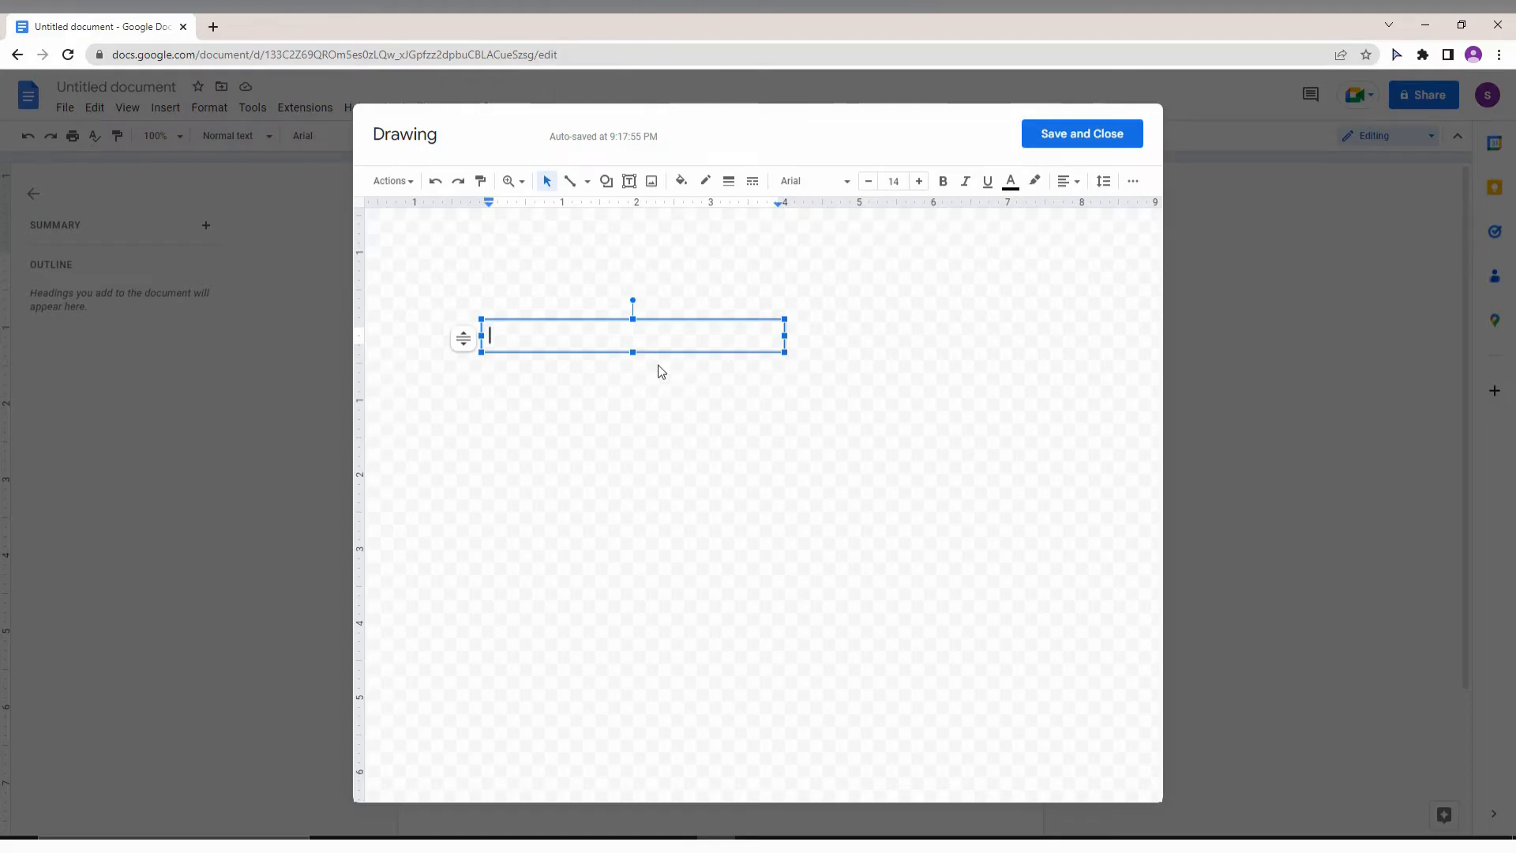
Fill the drawing's text box with 'copyyyyyyyyy…' and reselect it
text(copyyyyyyyyyyyyyyyyyyyyyy)
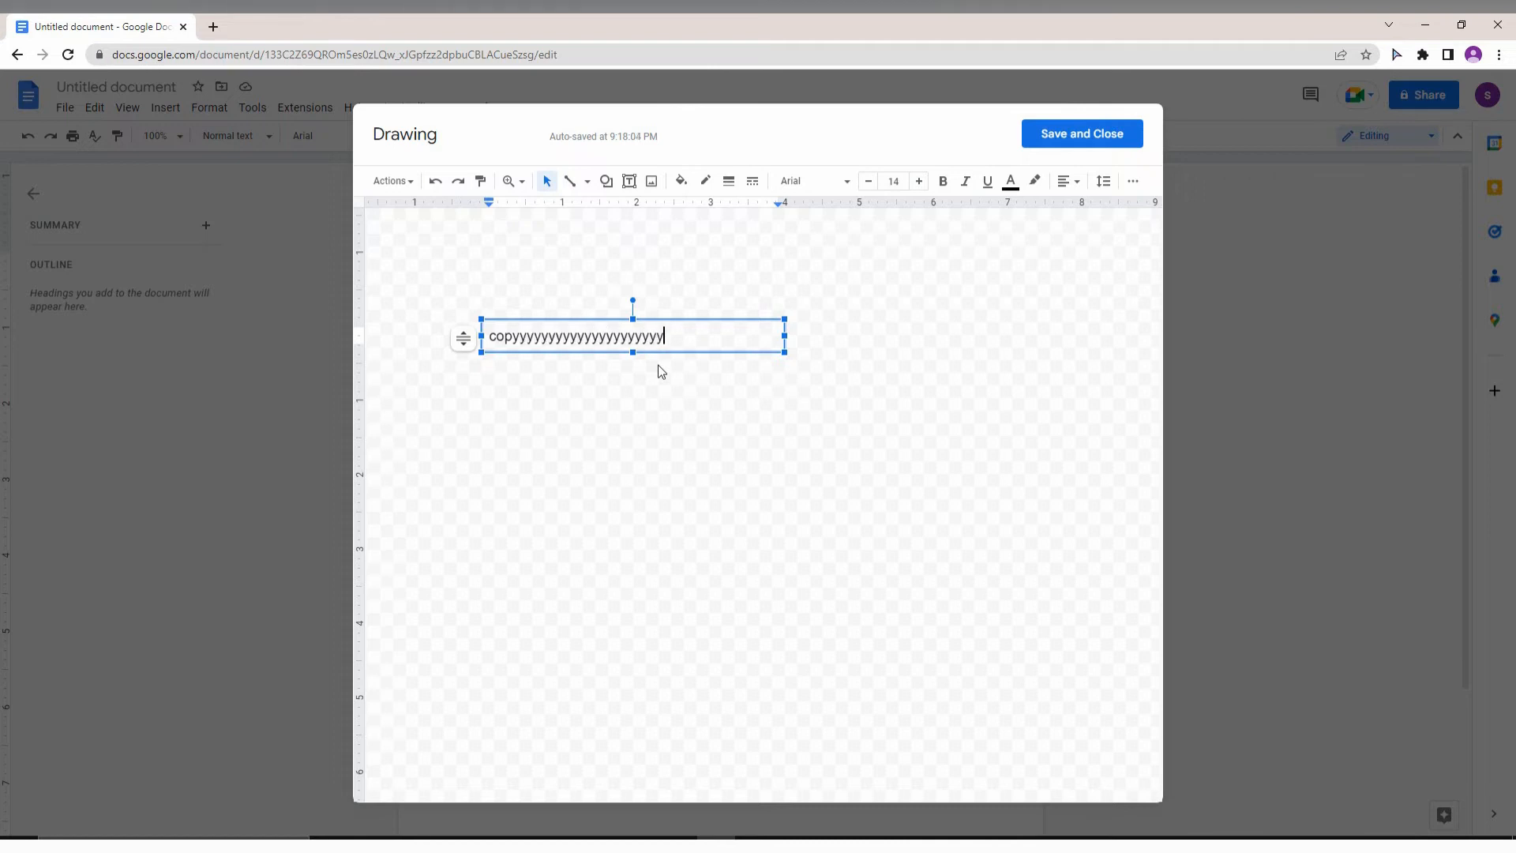
click(446, 281)
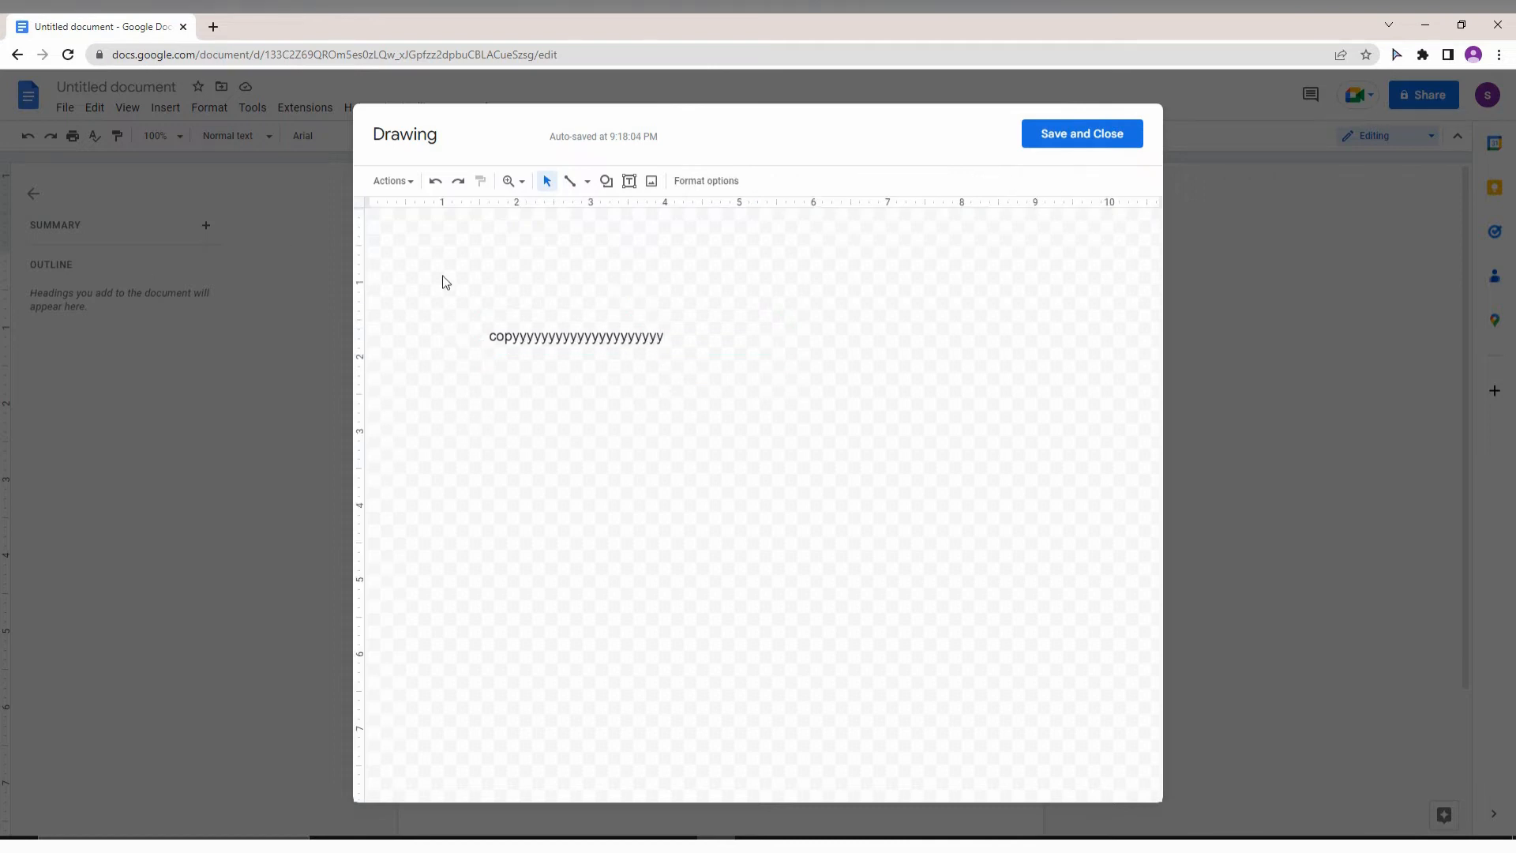
click(575, 334)
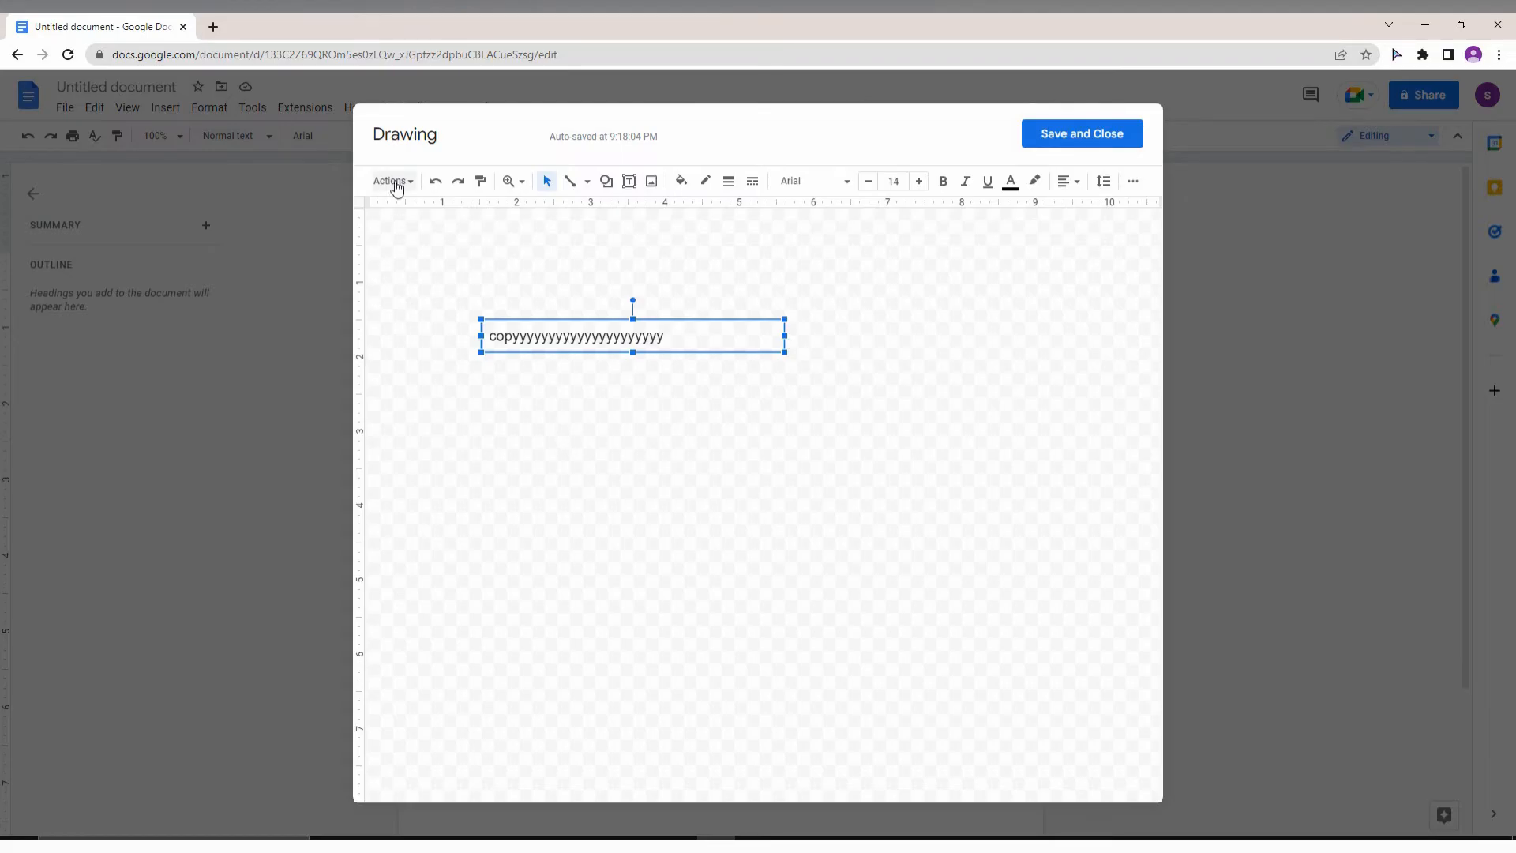
Rotate the copy text box 90° counter-clockwise after undoing a clockwise try, so it reads bottom to top
click(390, 180)
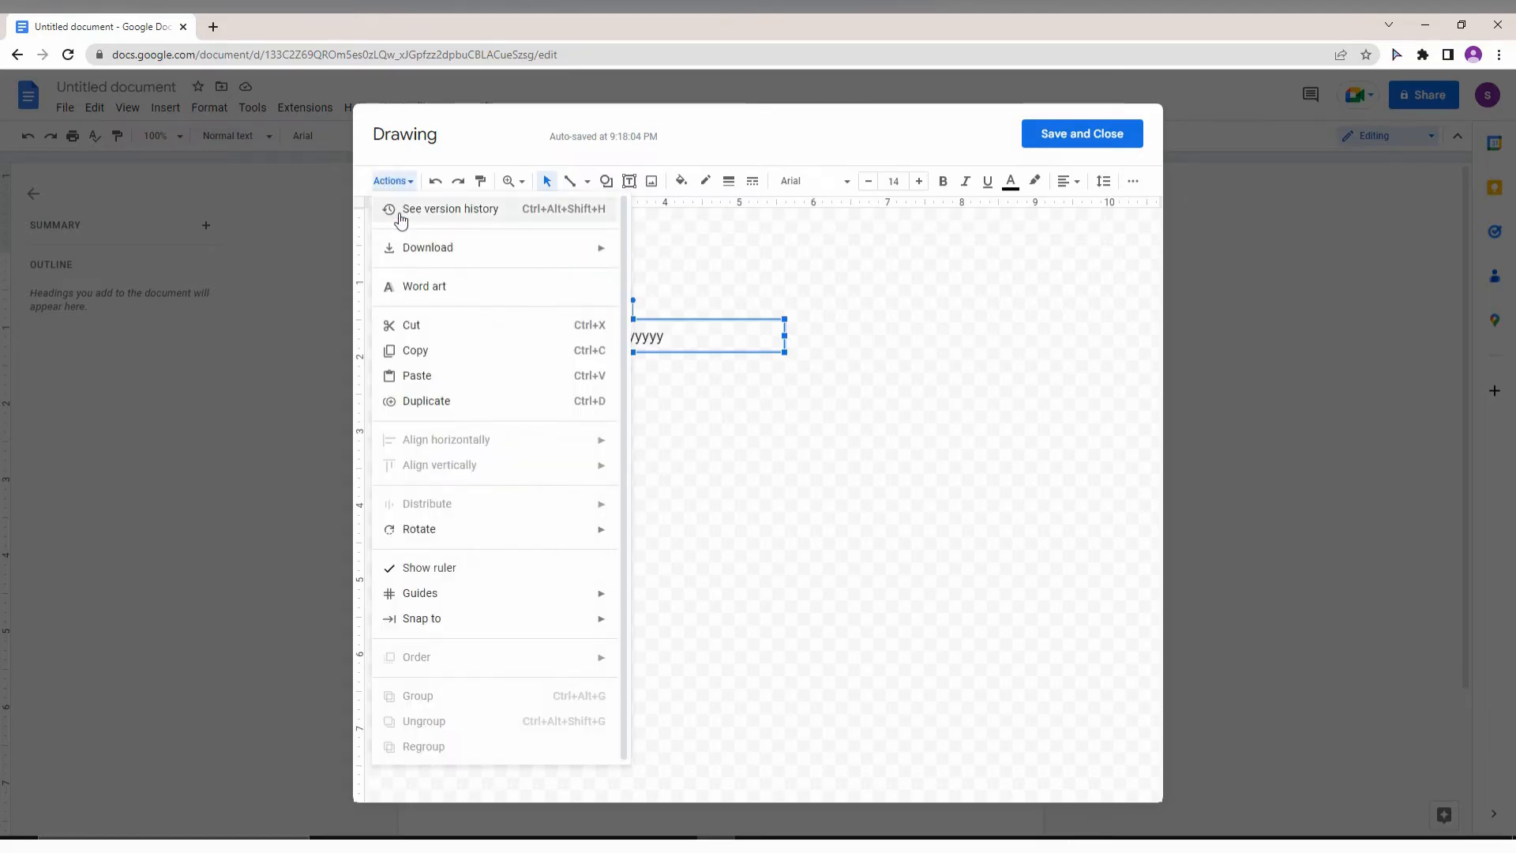
mouse_move(419, 529)
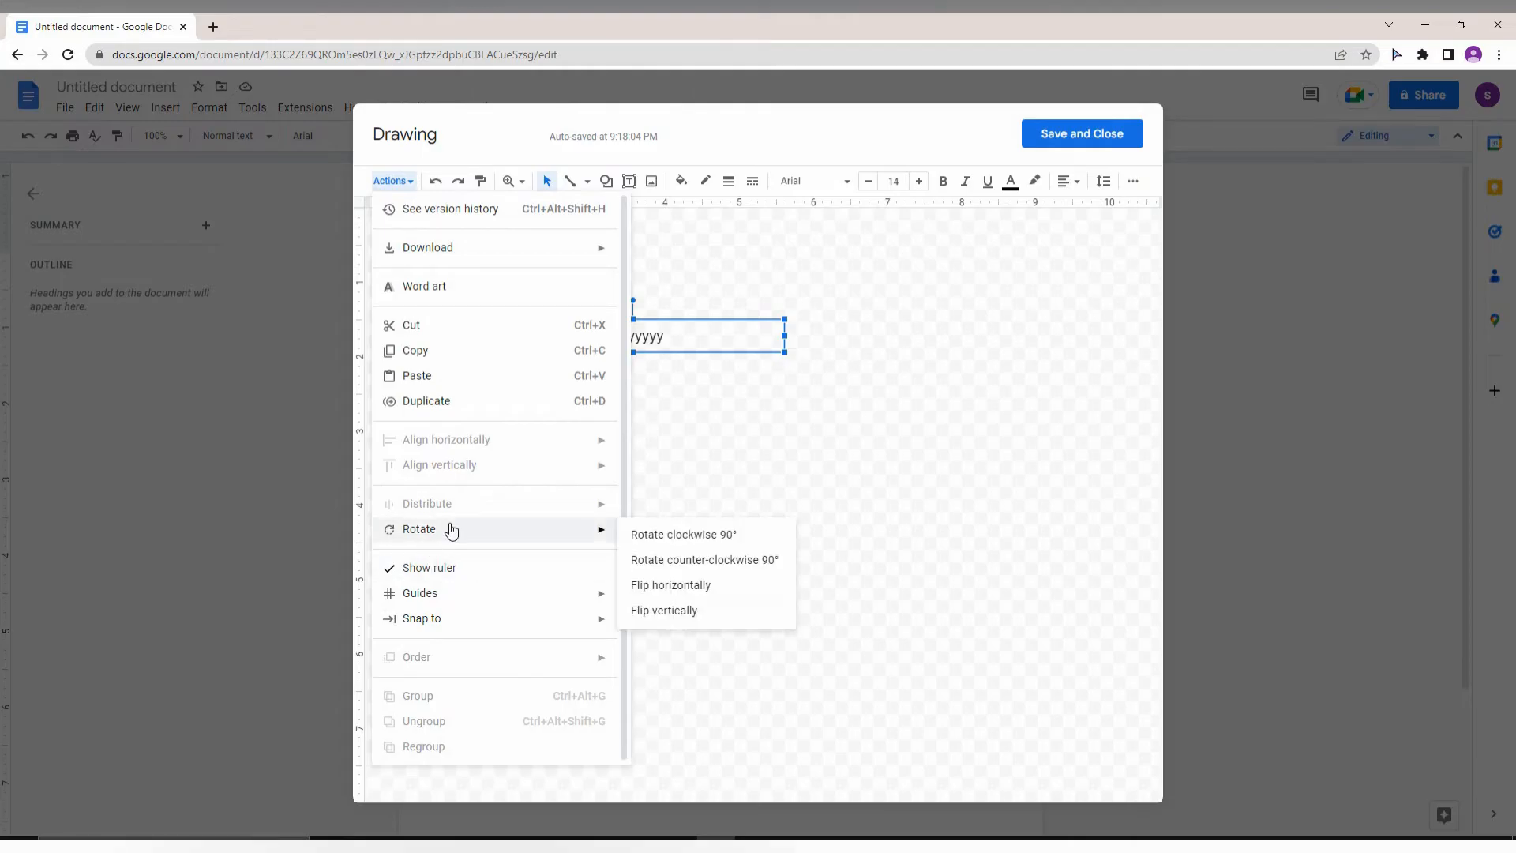
click(682, 533)
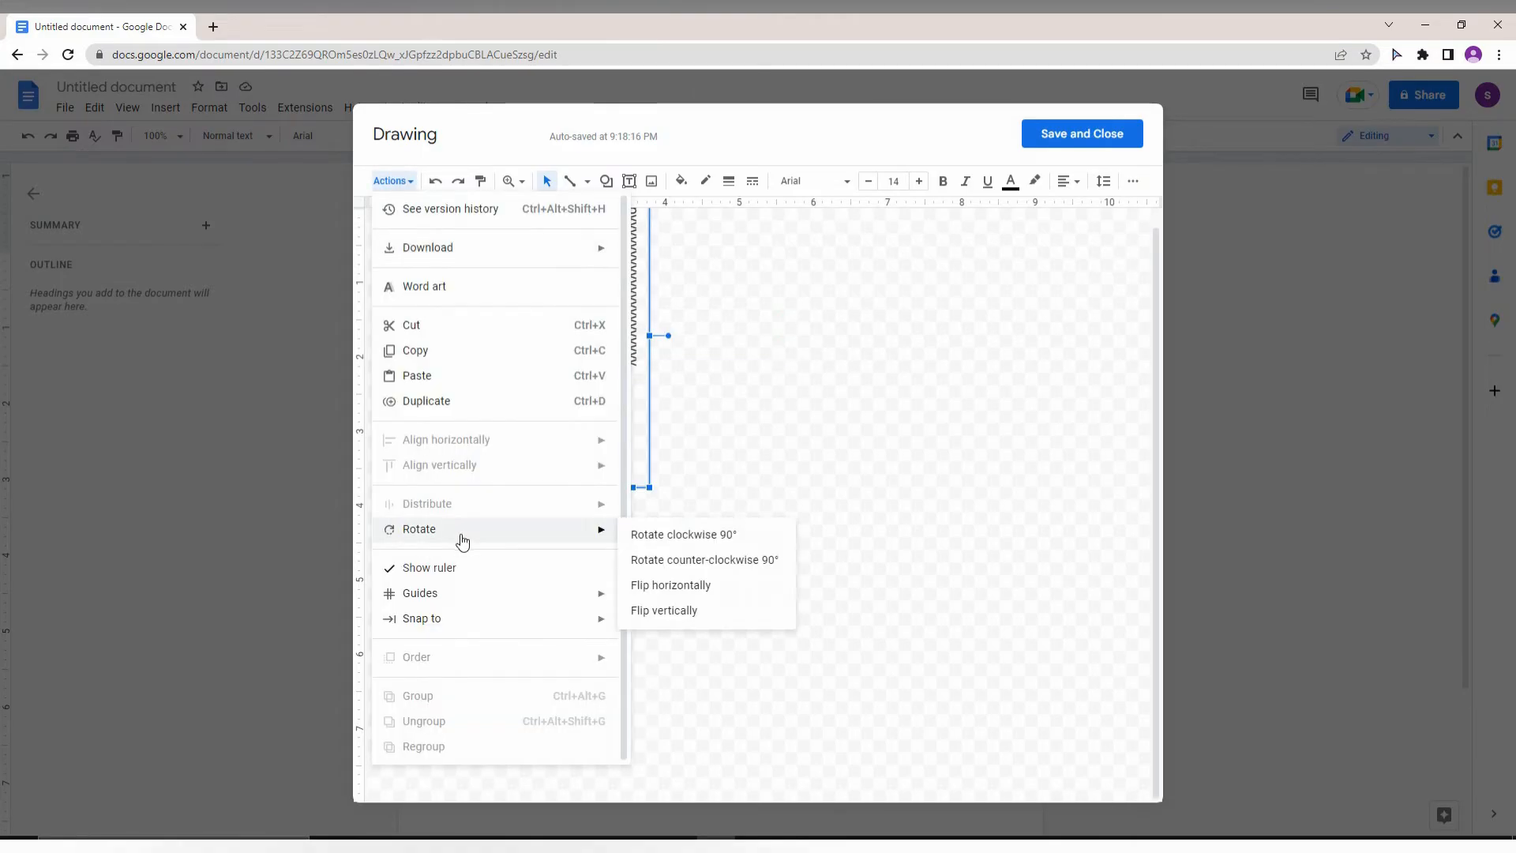
click(682, 534)
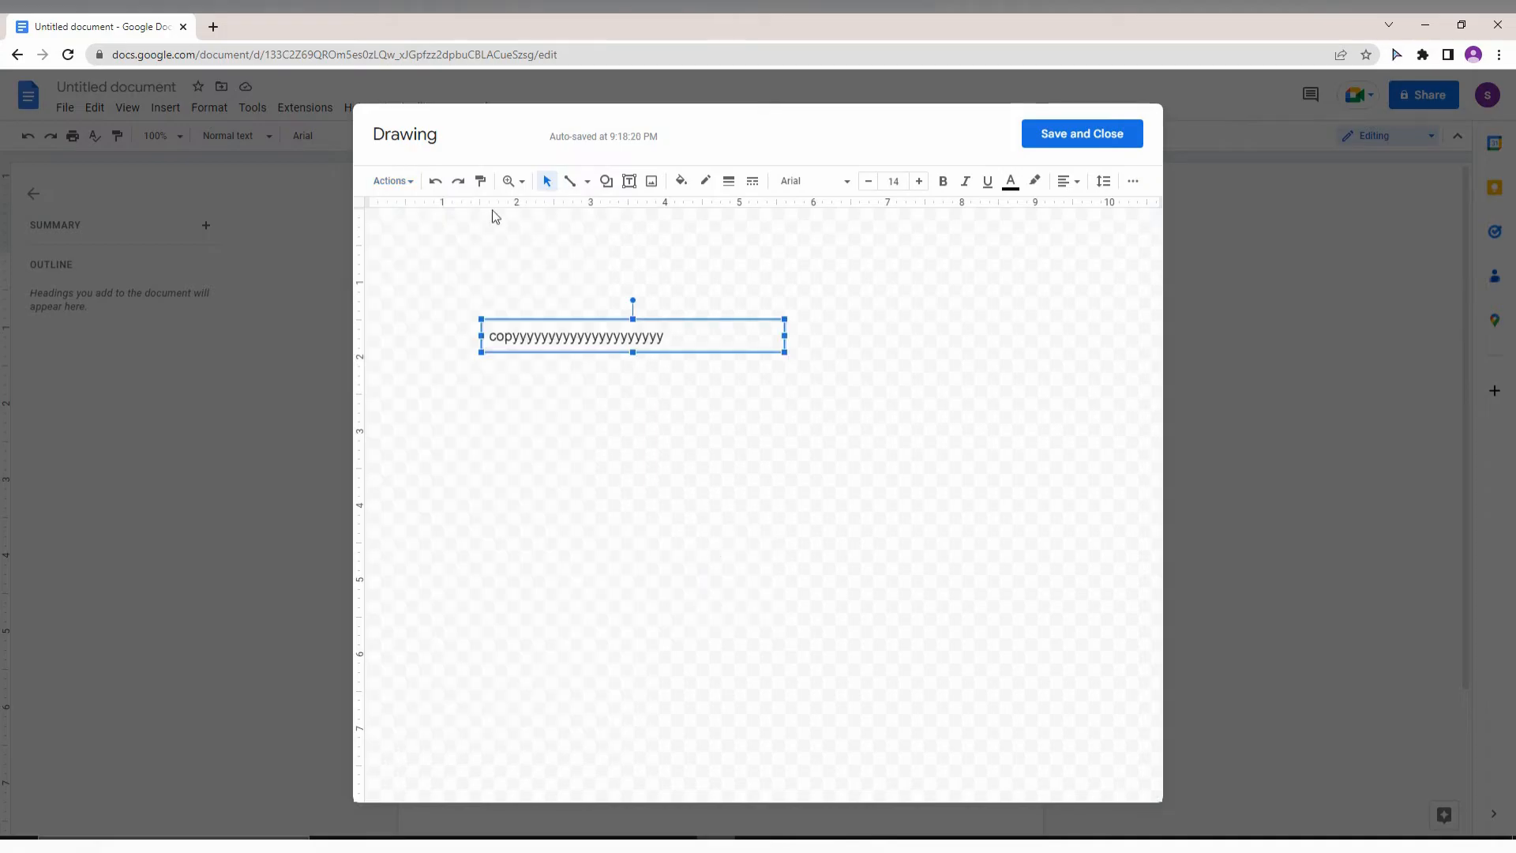
click(390, 180)
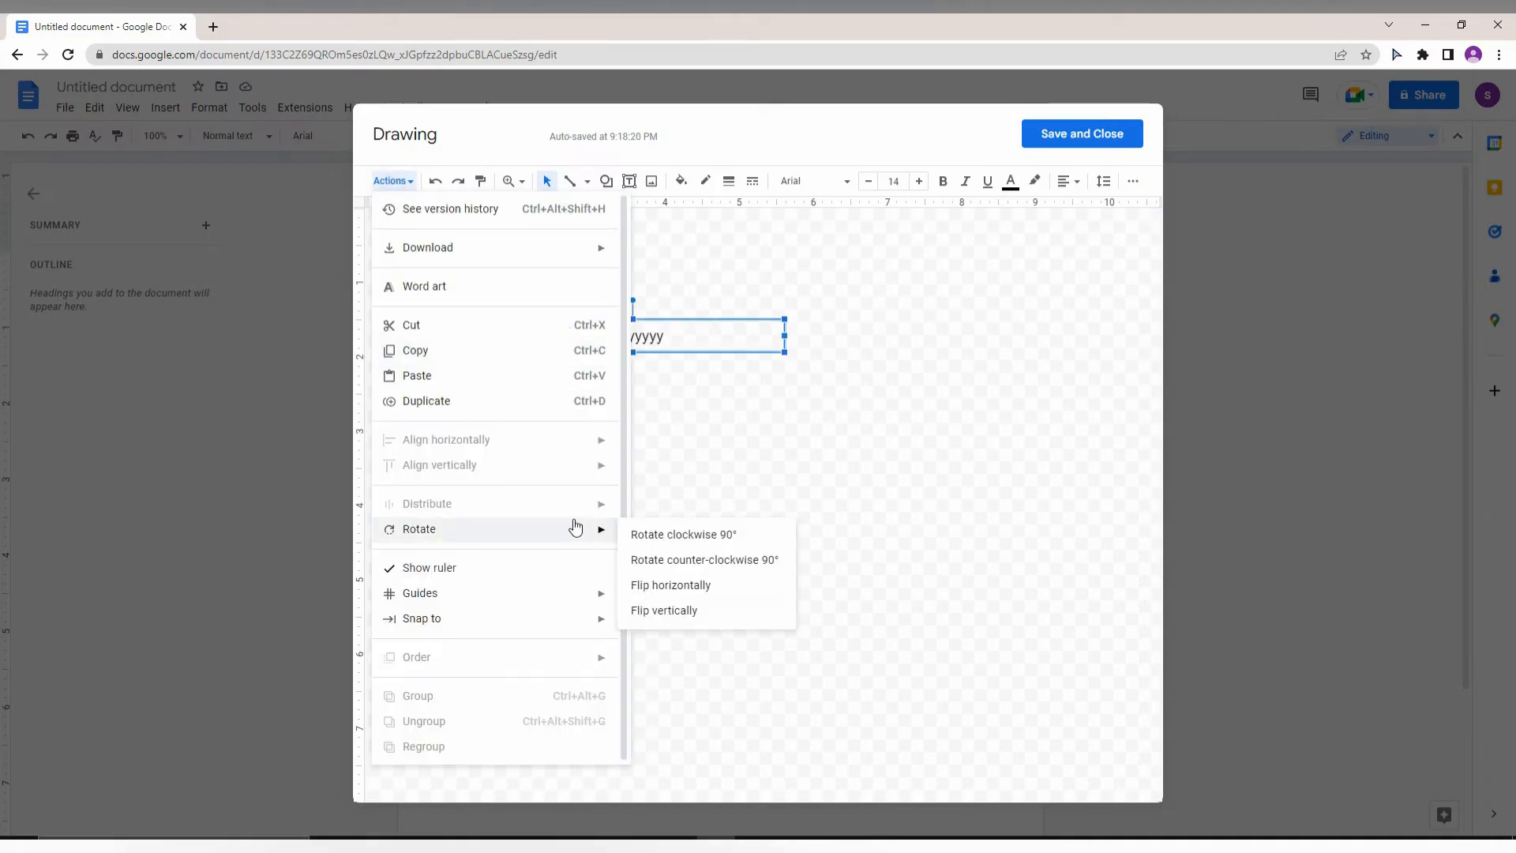
click(682, 534)
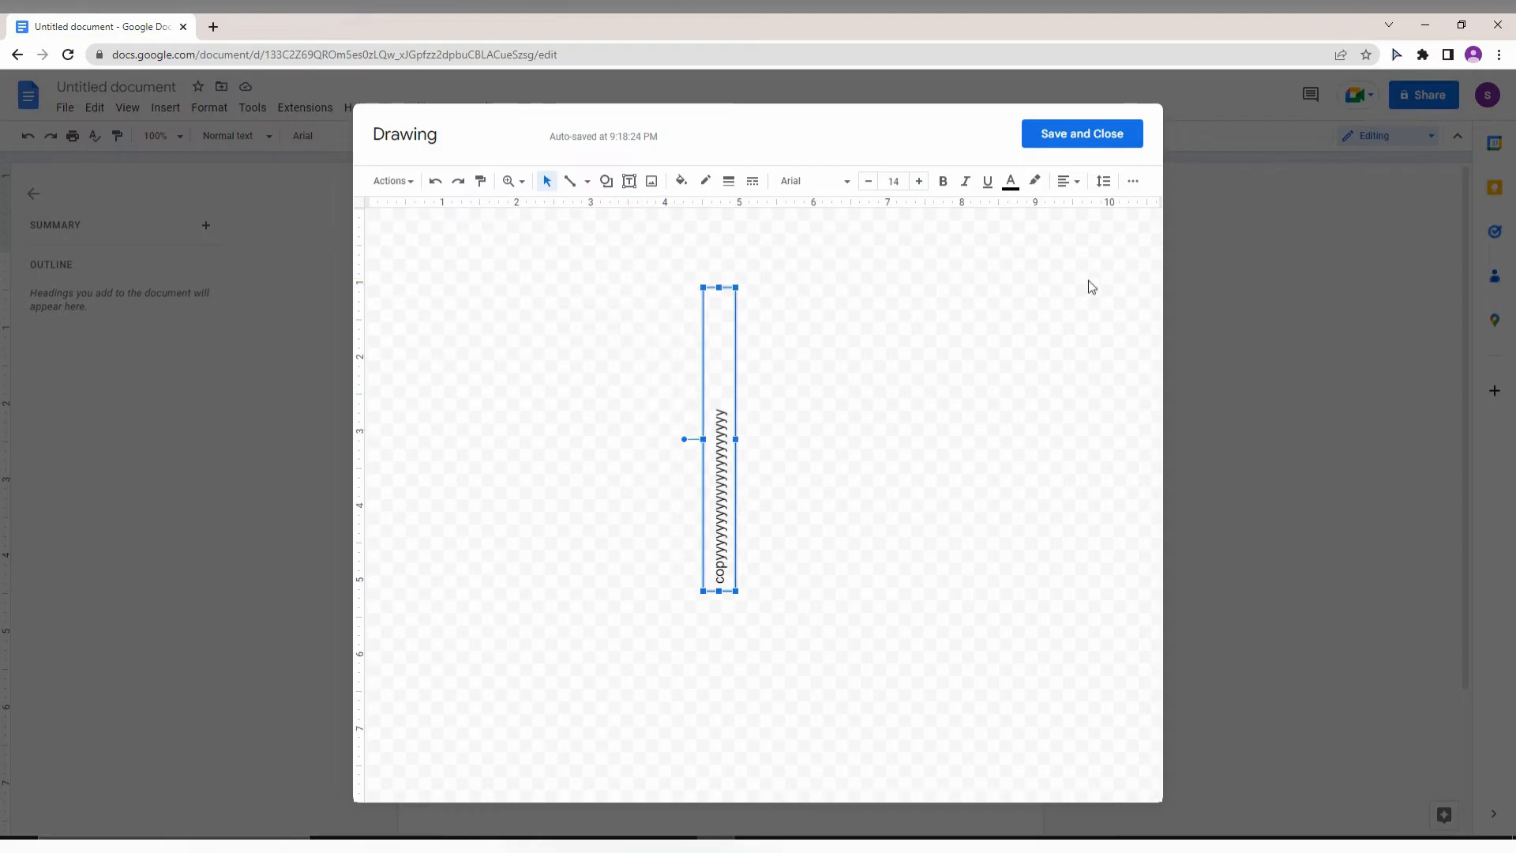
mouse_move(894, 199)
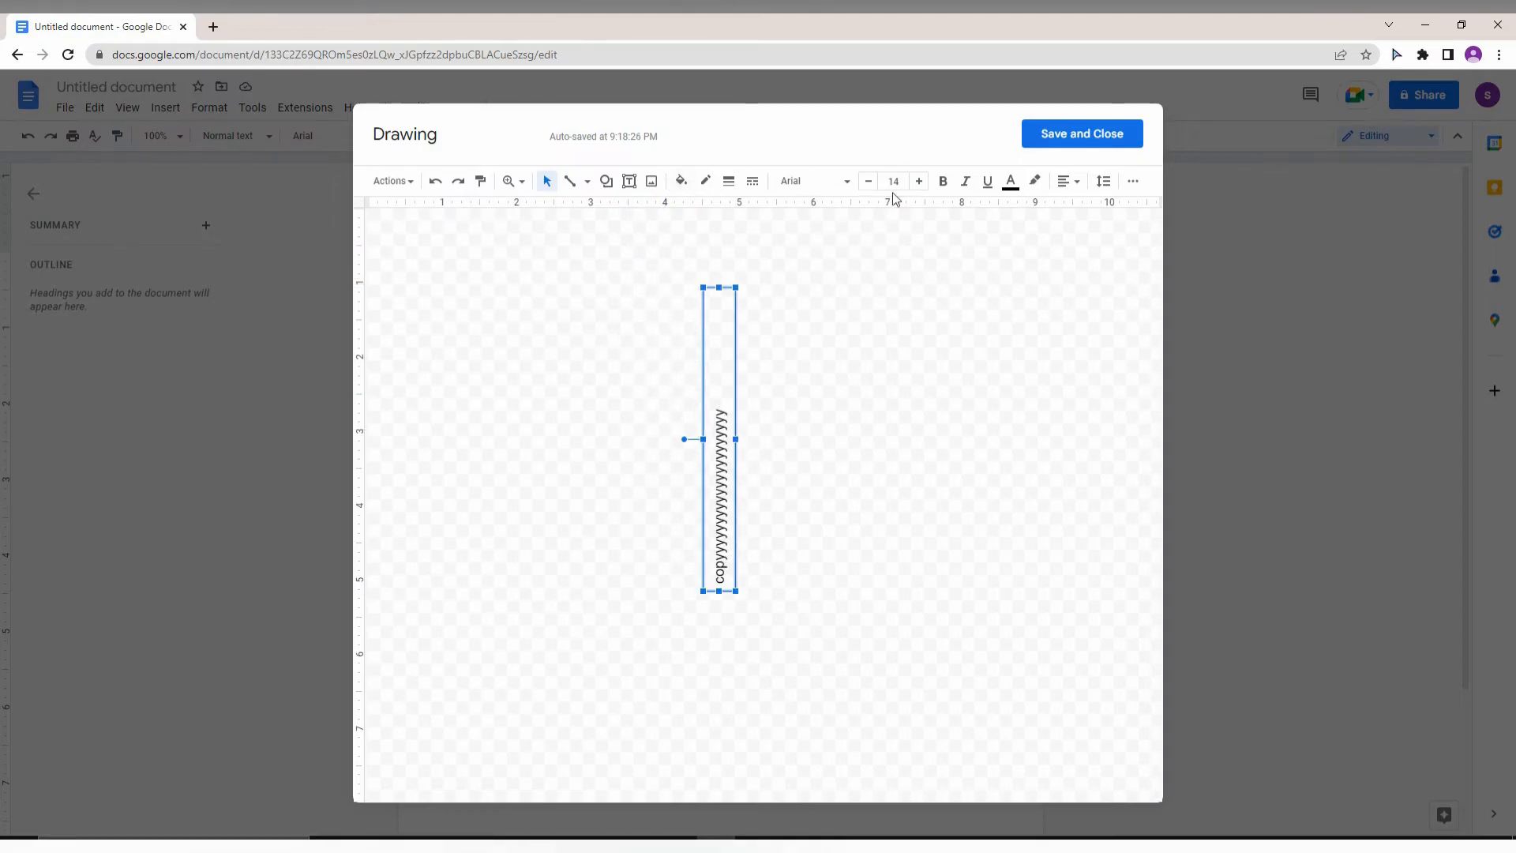
mouse_move(981, 460)
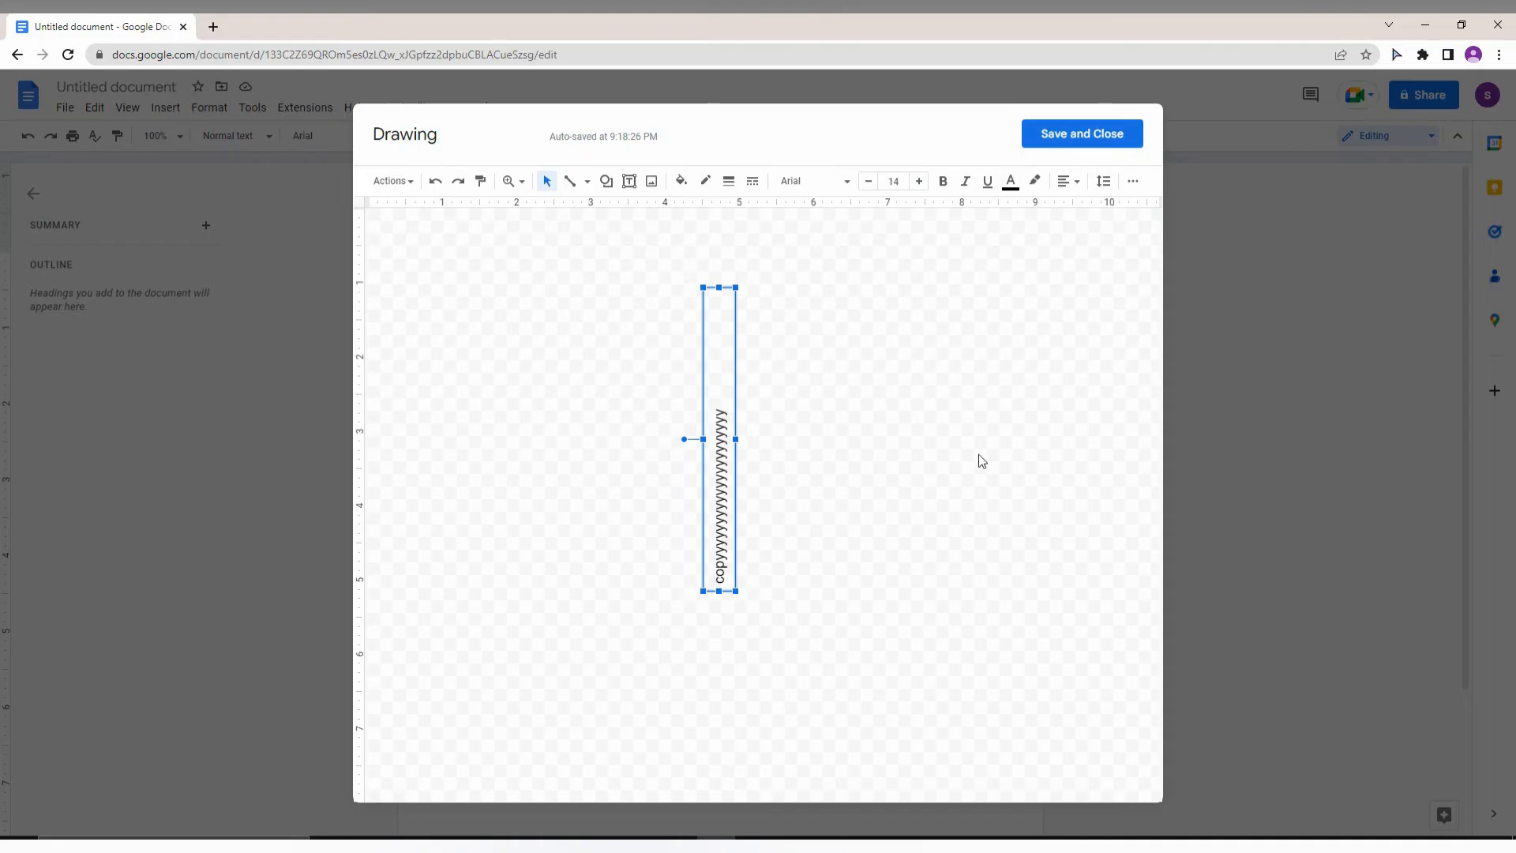
Save the rotated drawing onto the page below Copy, then reopen it in the drawing editor
click(1080, 132)
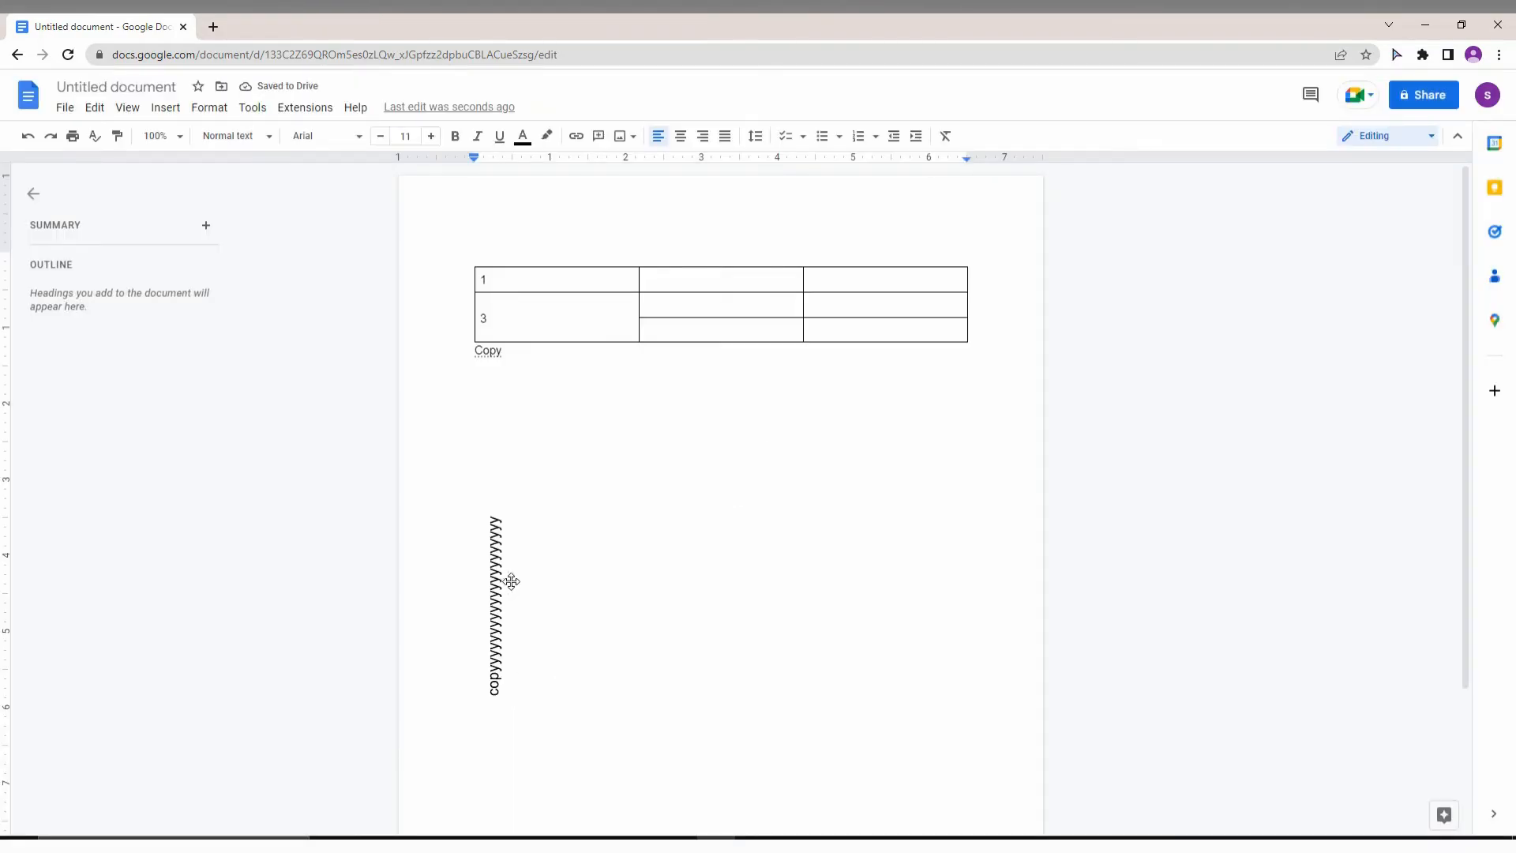
mouse_move(511, 619)
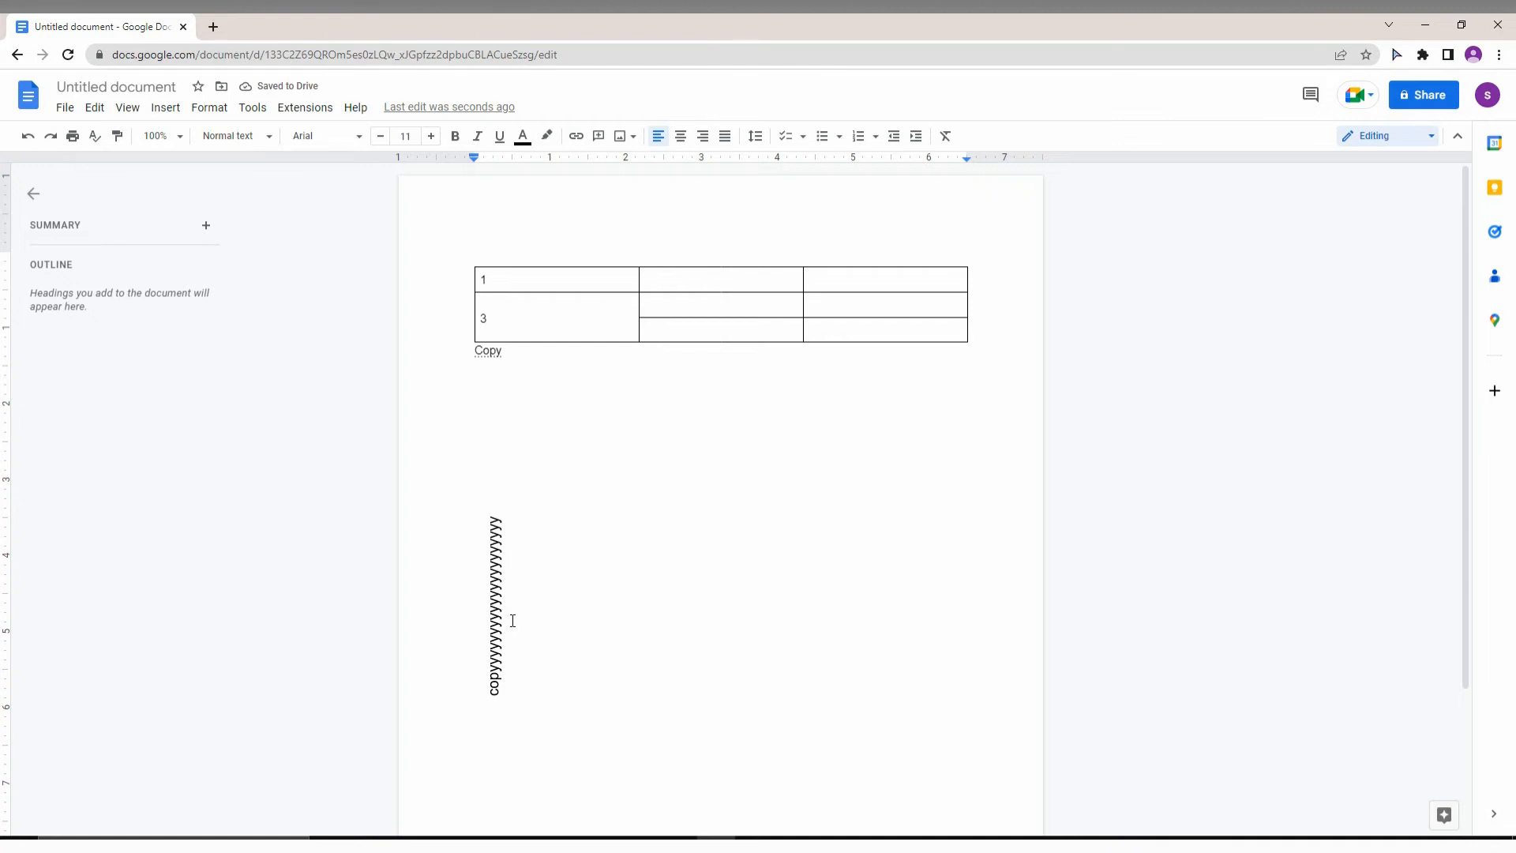
click(494, 610)
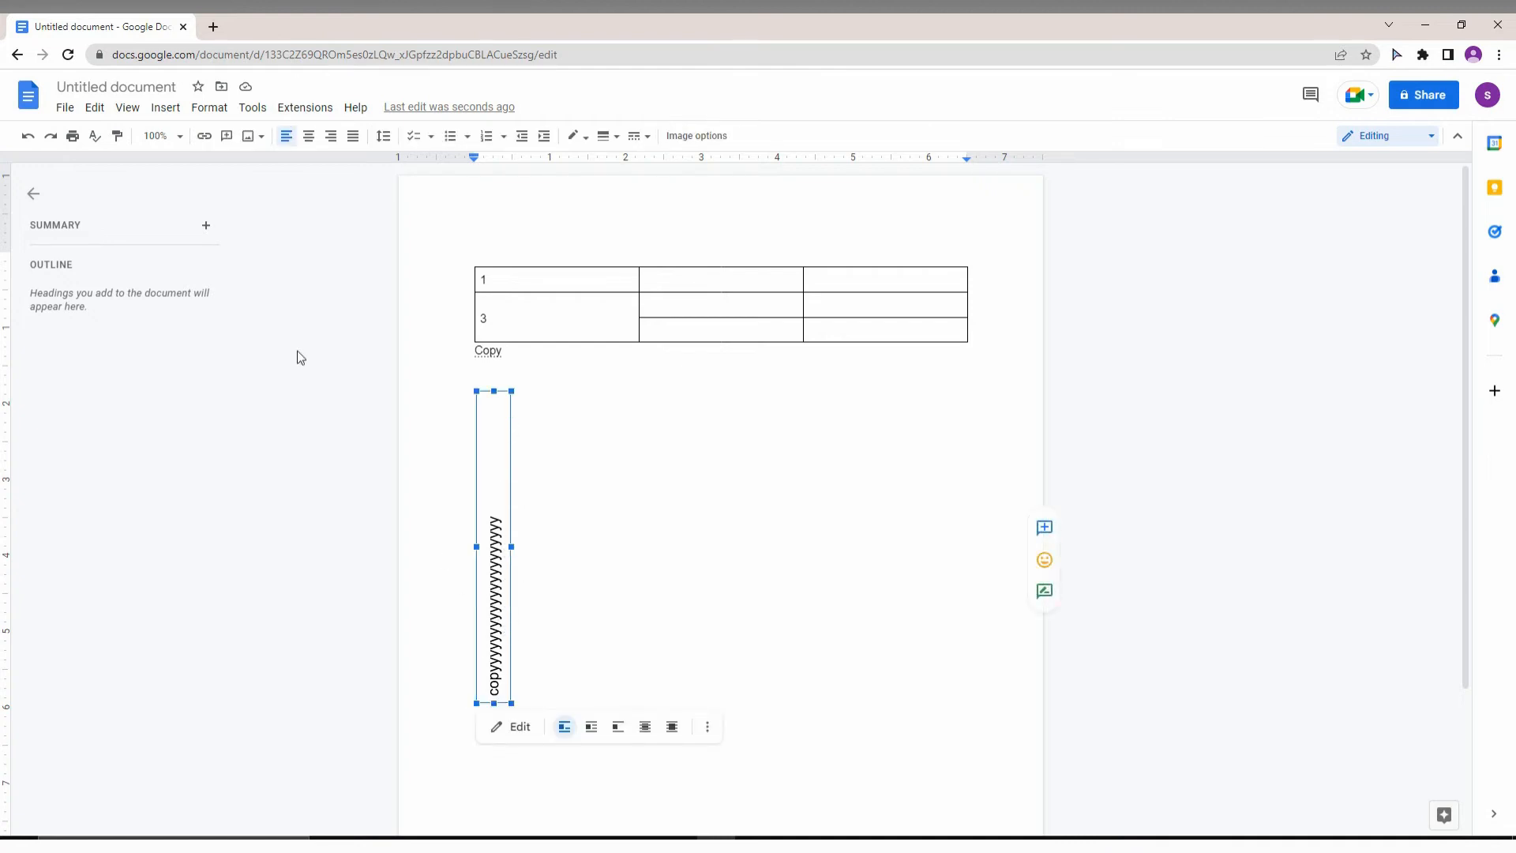
click(519, 726)
text(Vertical)
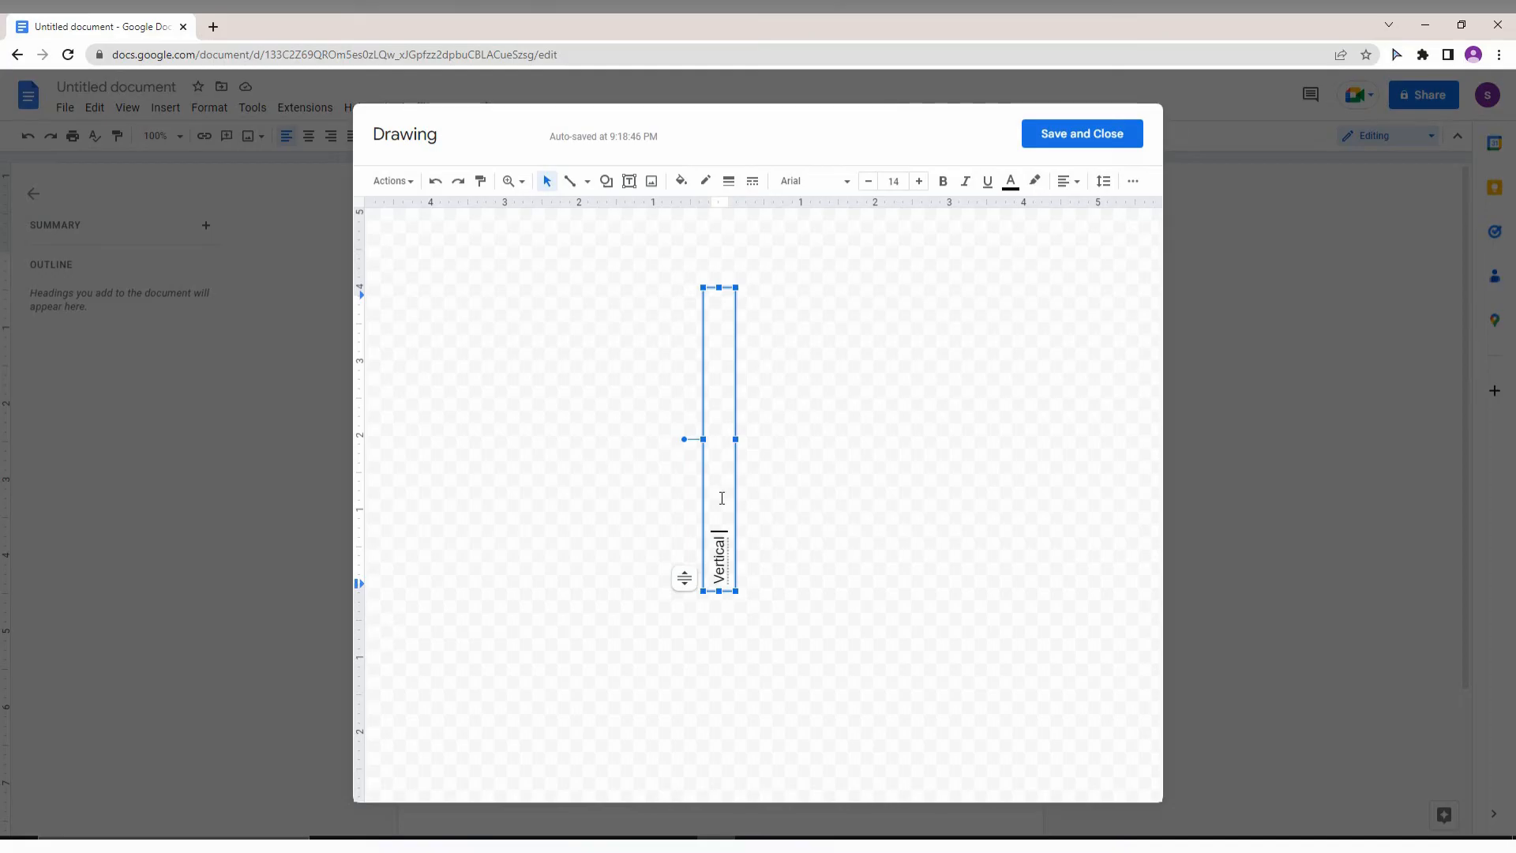
Reword the drawing's text box to 'Vertical text' and save it to the page
text(text)
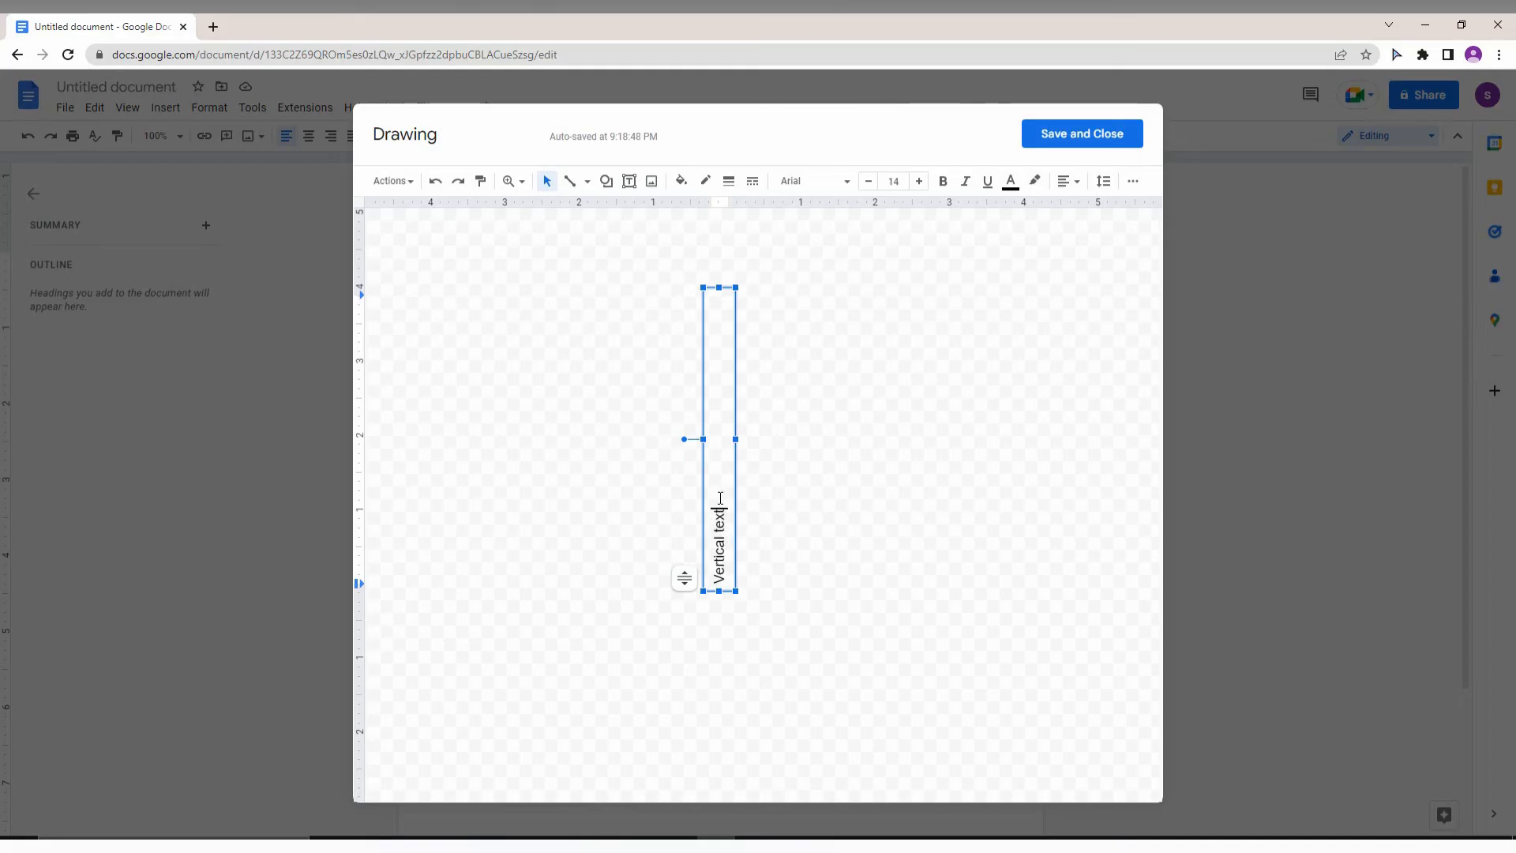
click(1080, 133)
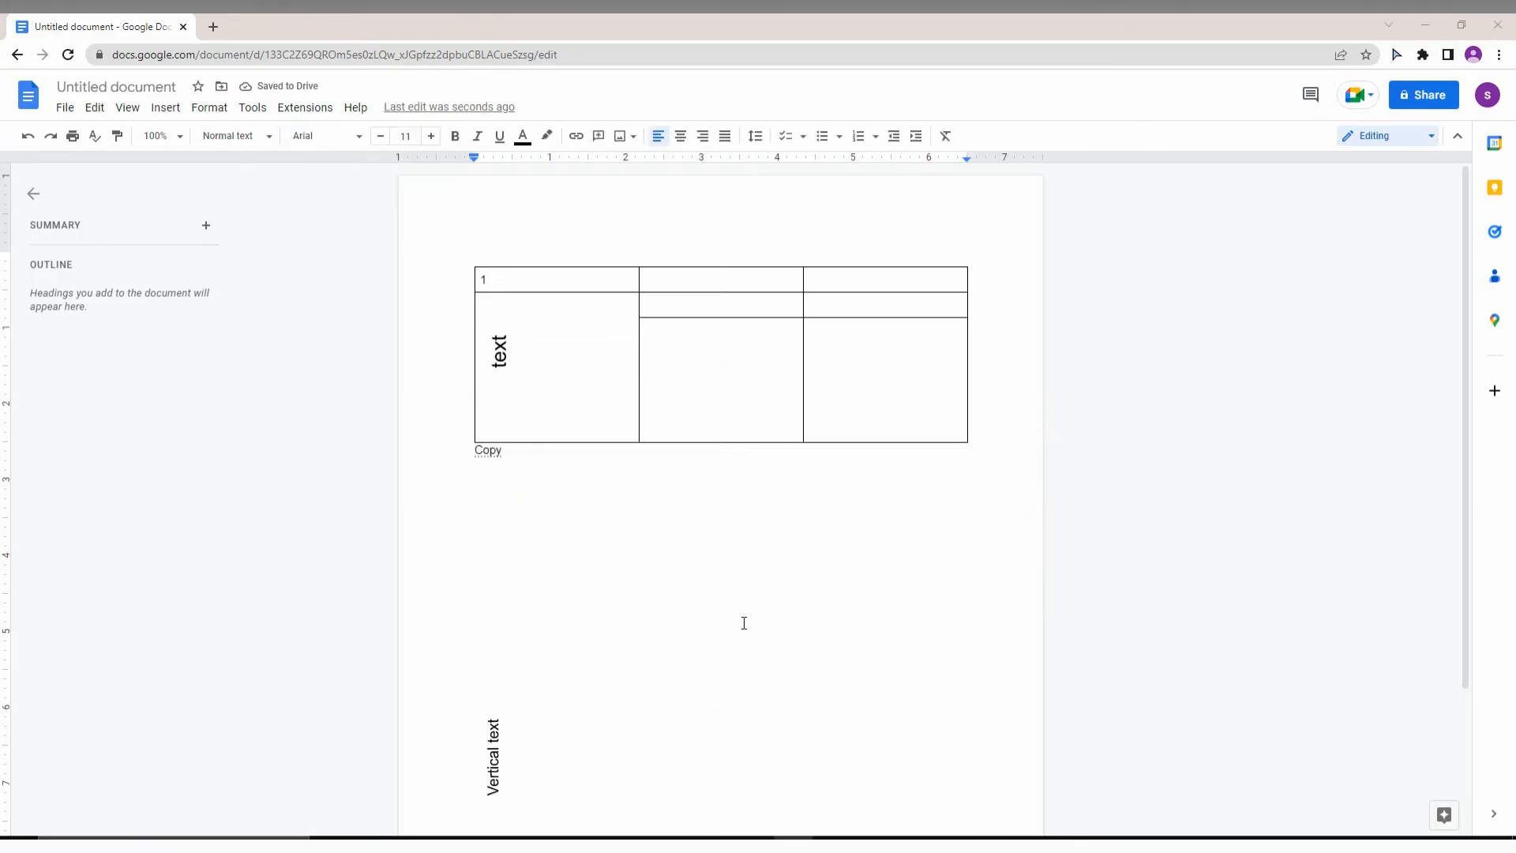
Place the insertion point in the table cell beside the rotated 'text' drawing and check the page
click(530, 348)
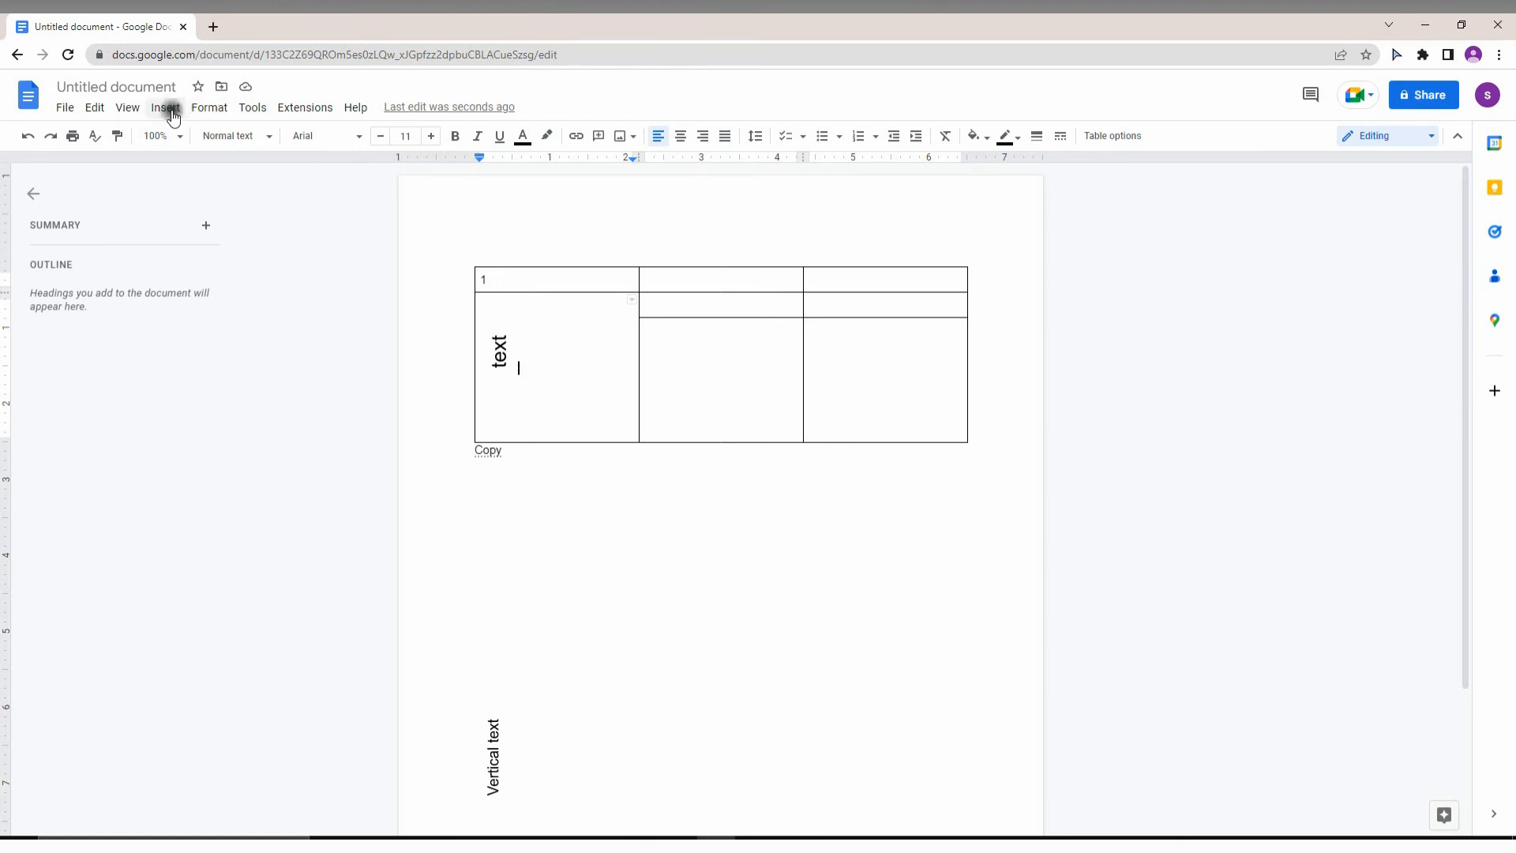
click(164, 106)
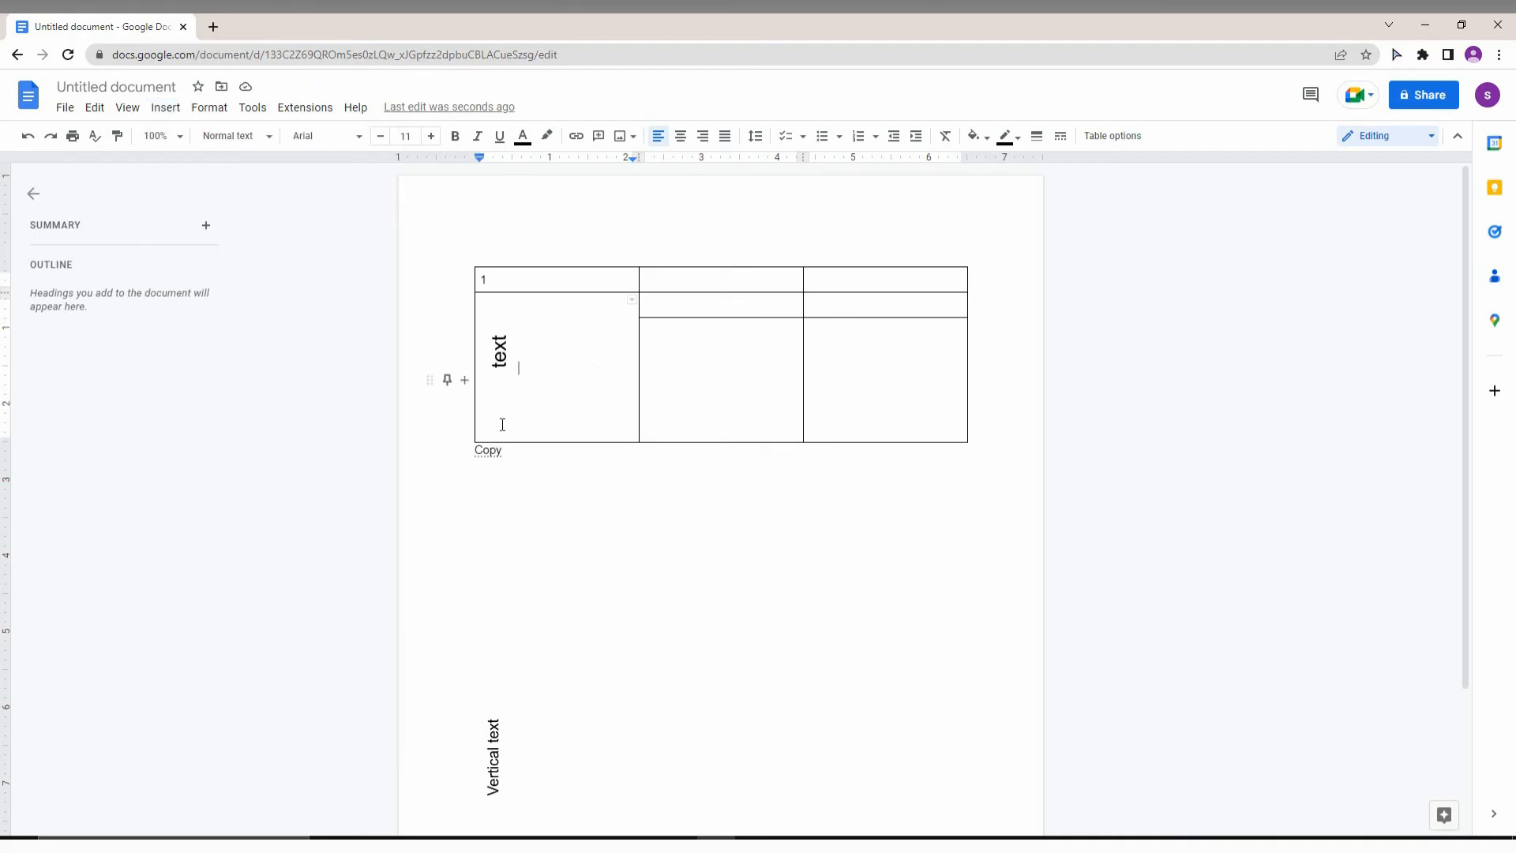
mouse_move(587, 404)
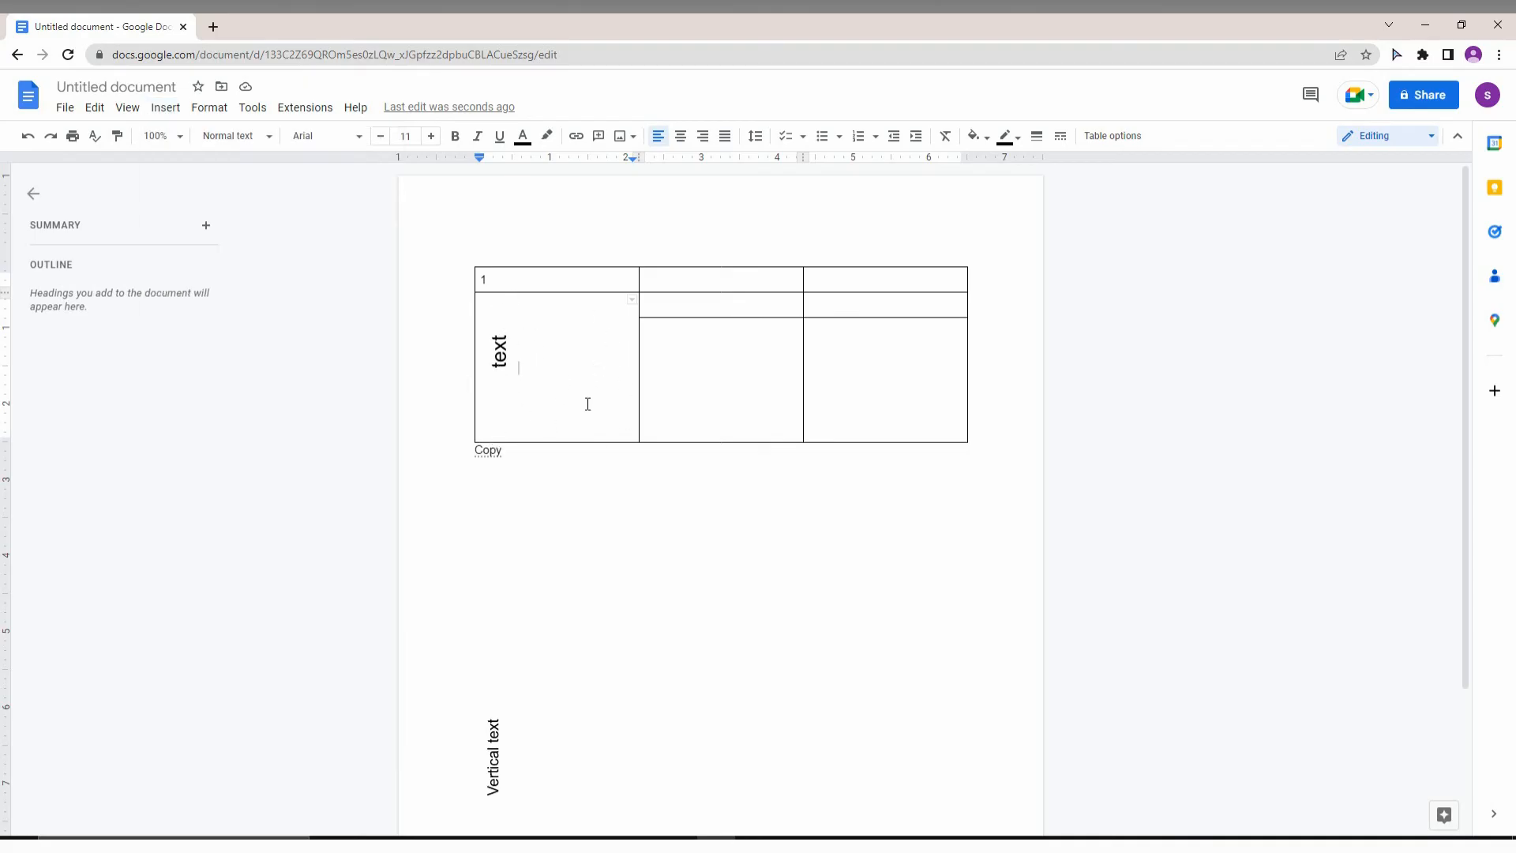
mouse_move(627, 616)
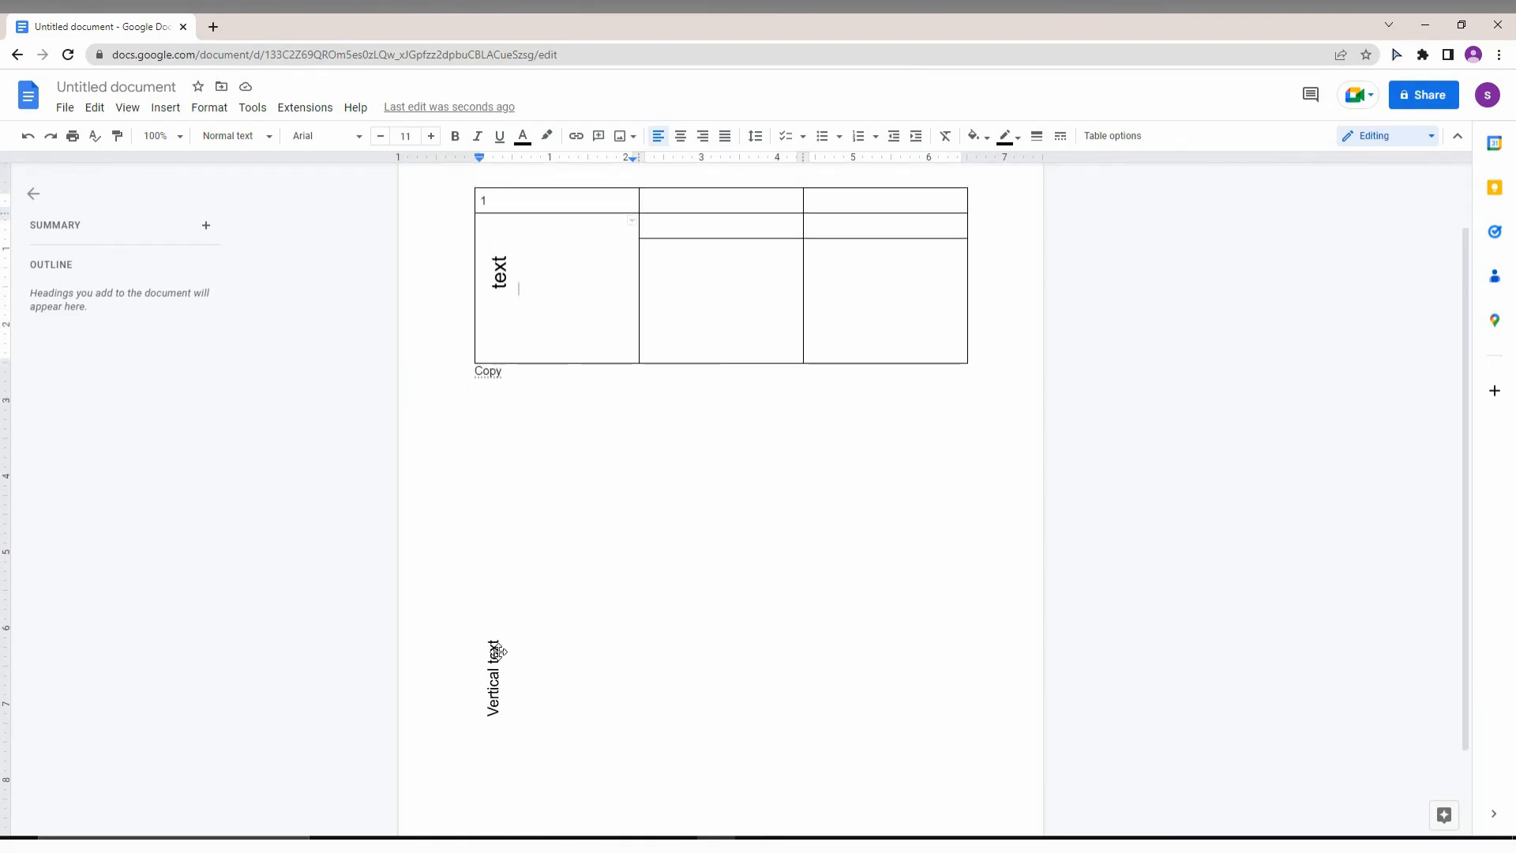
mouse_move(624, 438)
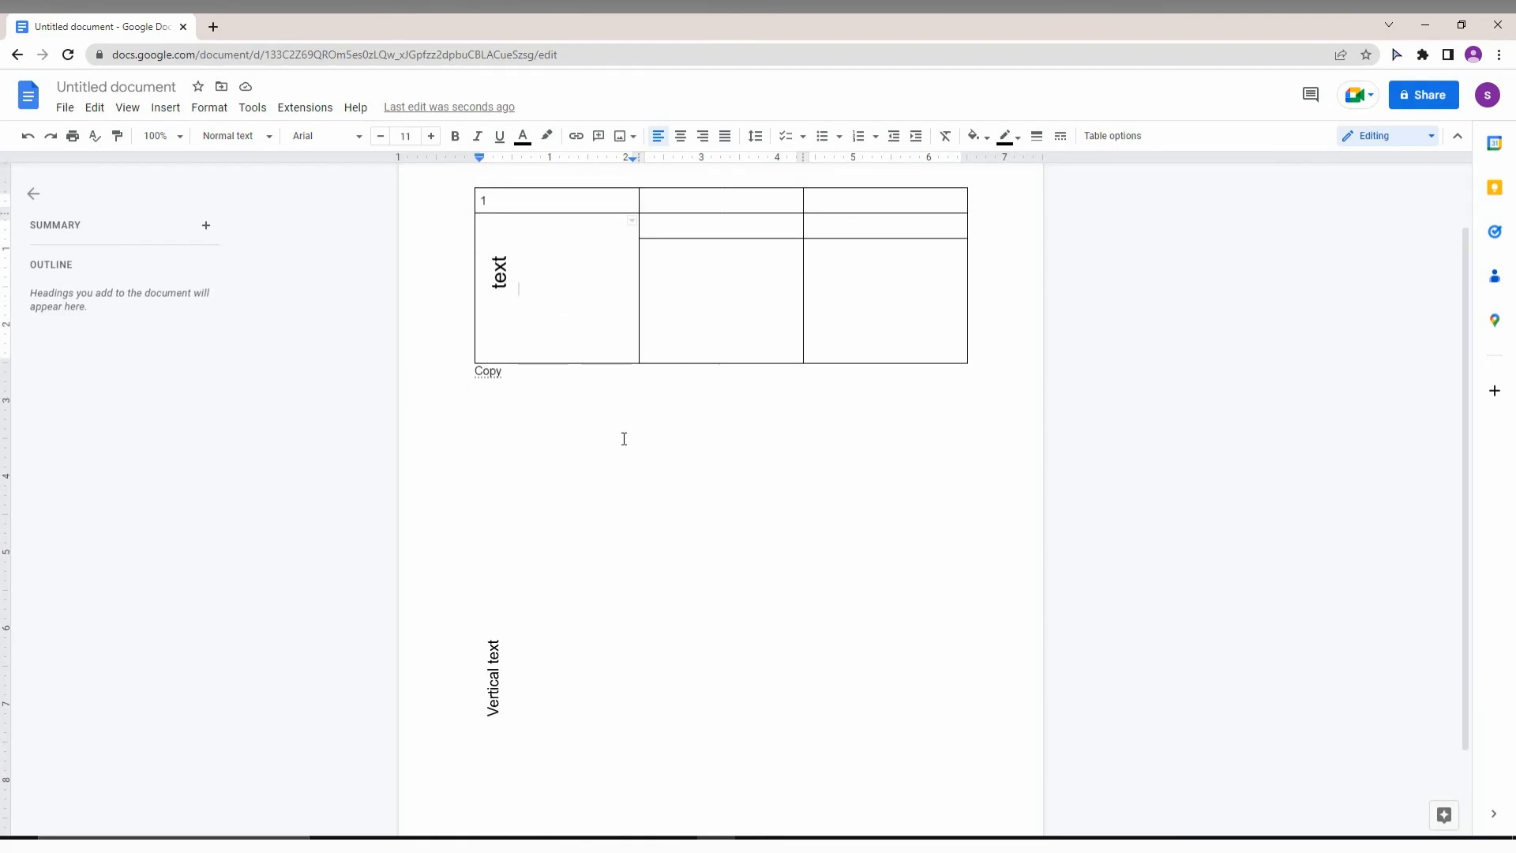